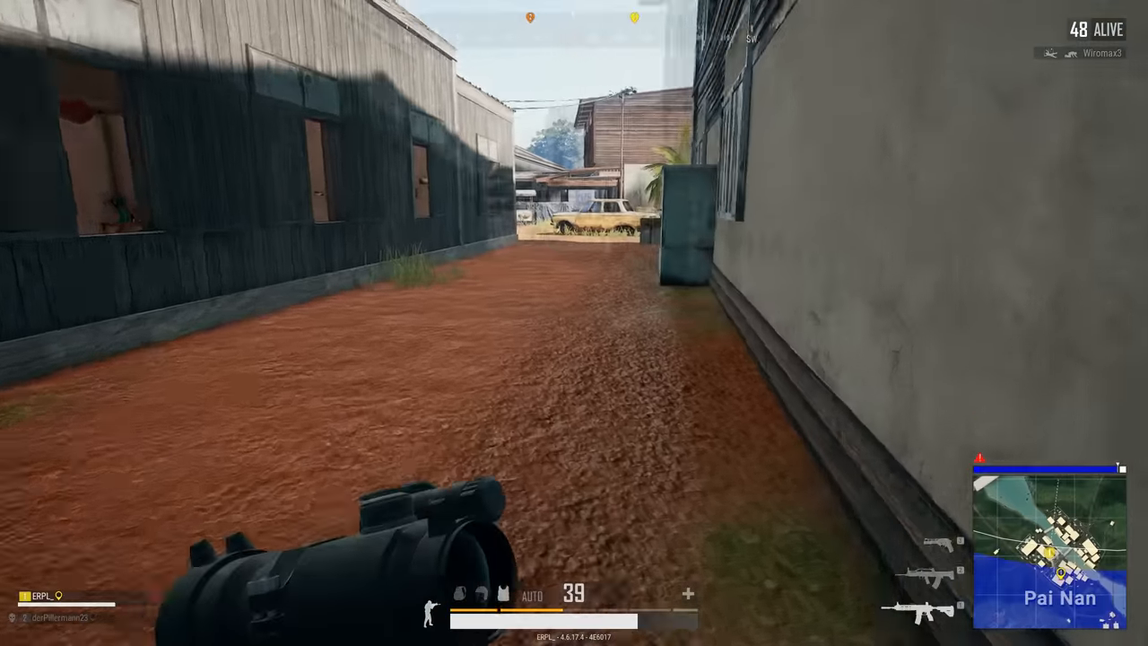
Play the first three seconds of the voice clip, then start the selection at 3 seconds.
{"action": "key", "text": "tab"}
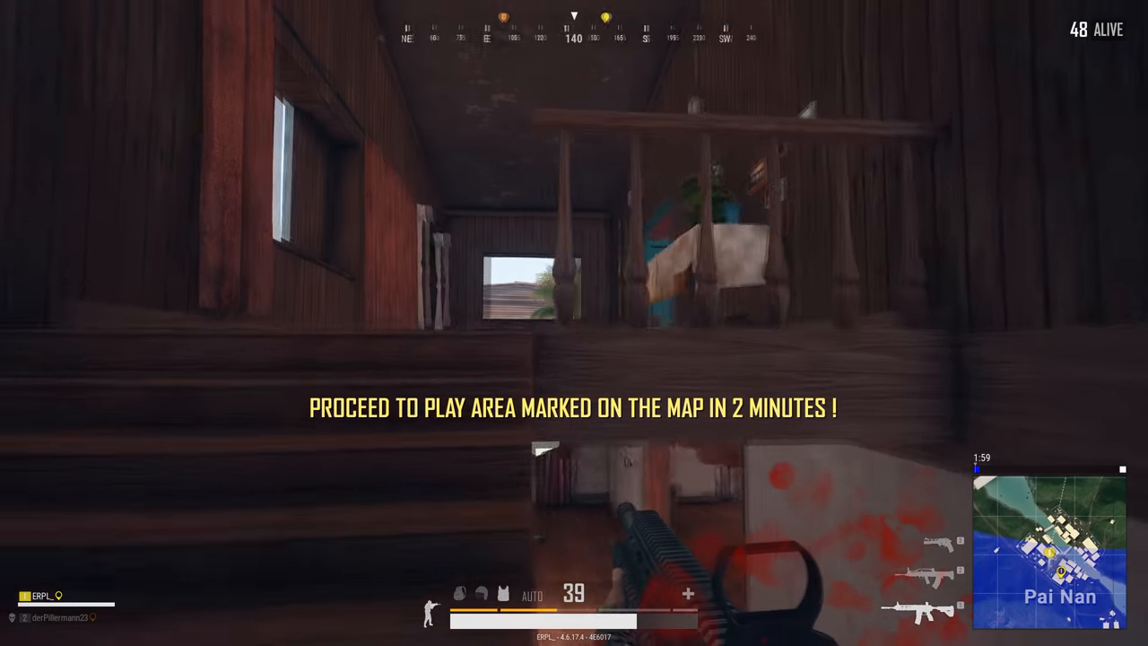
{"action": "mouse_move", "coordinate": [574, 323]}
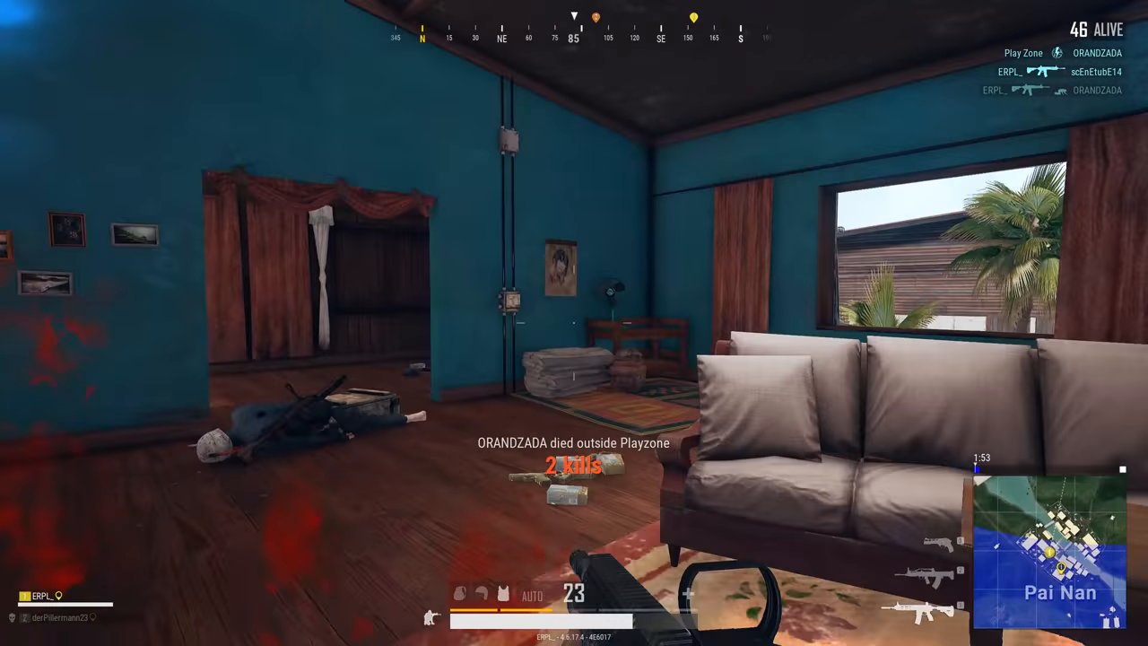
{"action": "key", "text": "tab"}
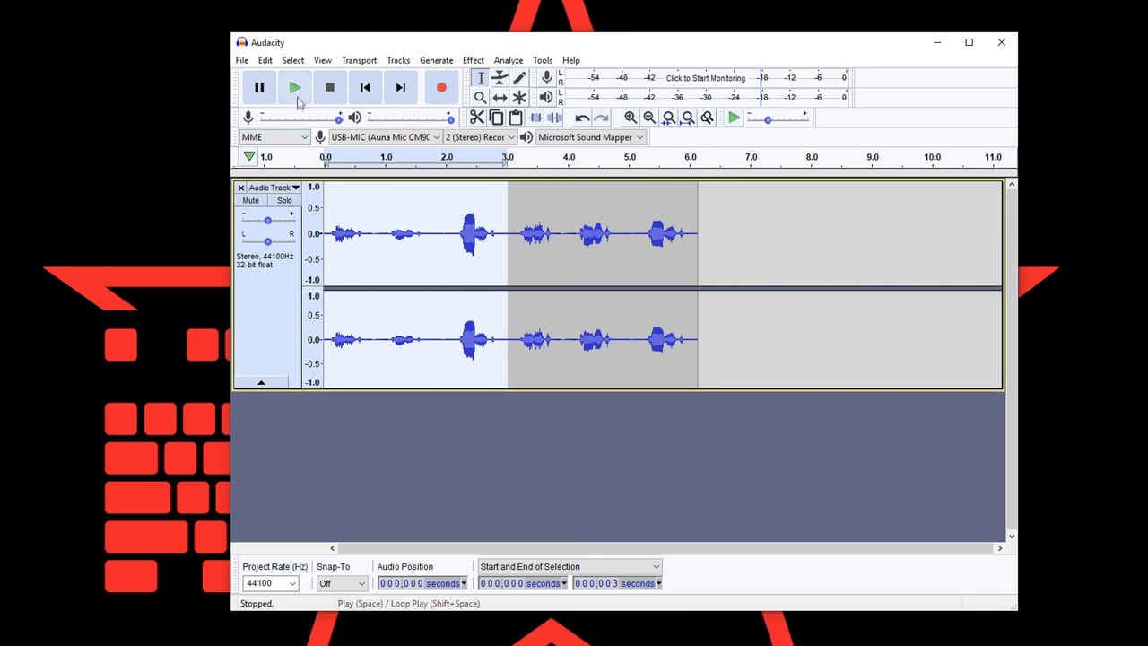
{"action": "left_click", "coordinate": [294, 87]}
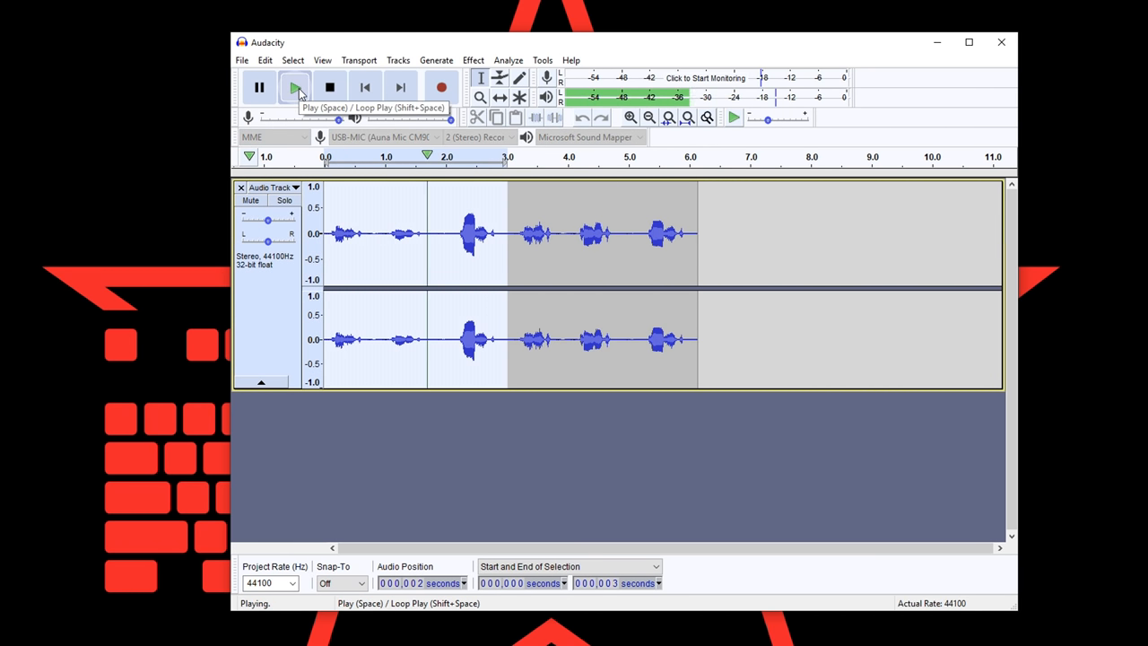
{"action": "left_click", "coordinate": [330, 87]}
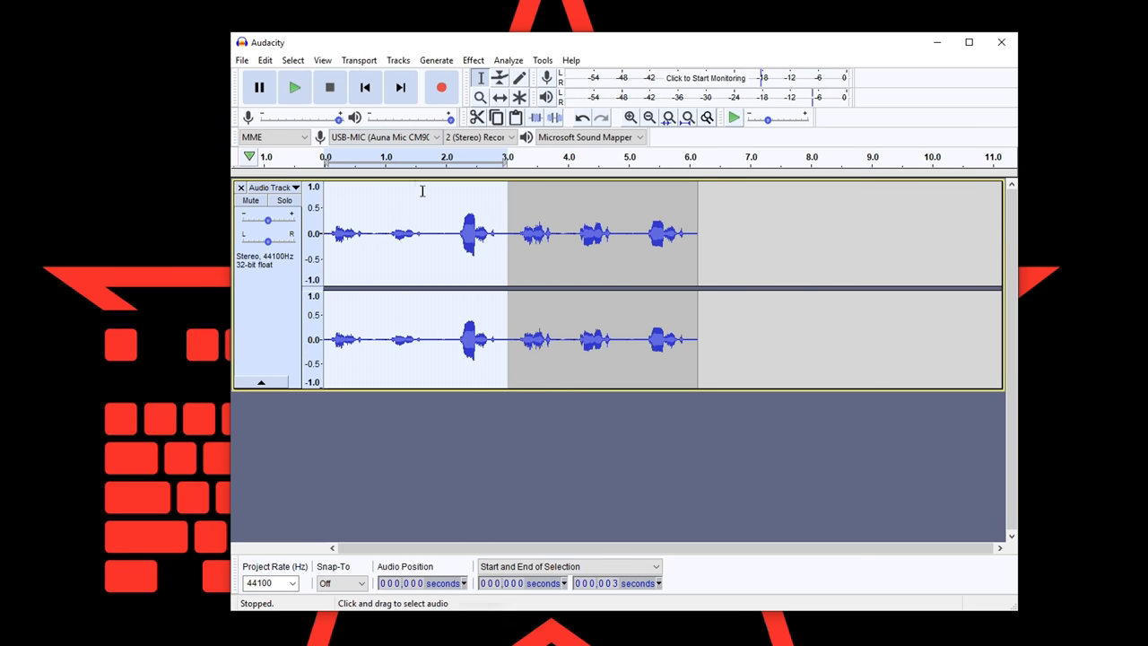
{"action": "mouse_move", "coordinate": [703, 272]}
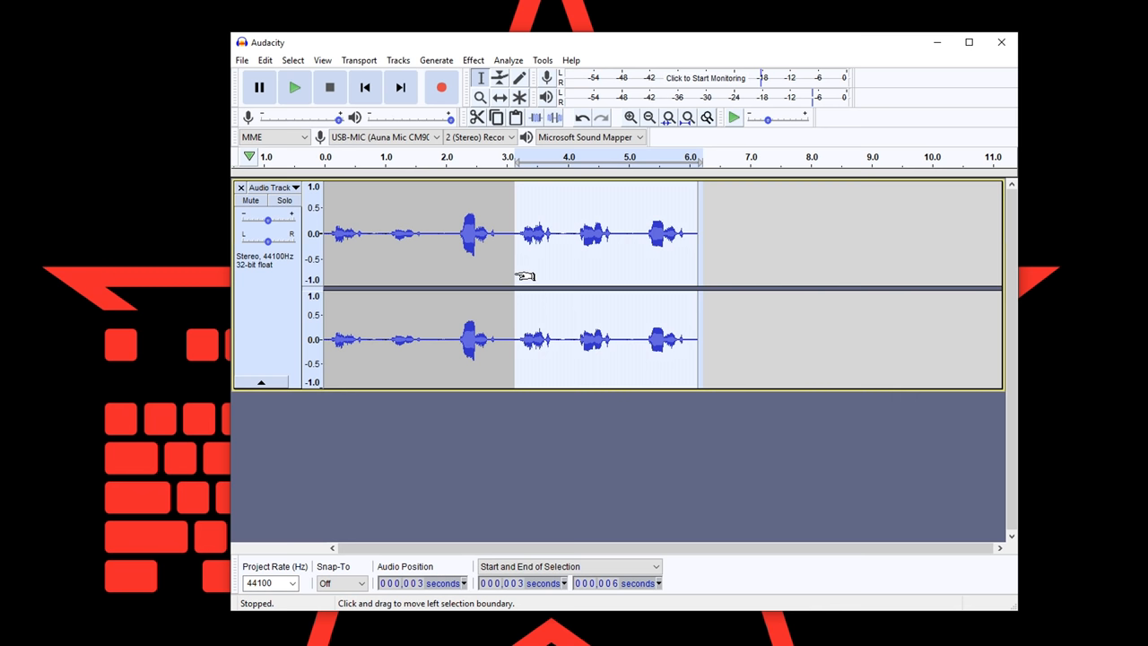
{"action": "left_click", "coordinate": [294, 87]}
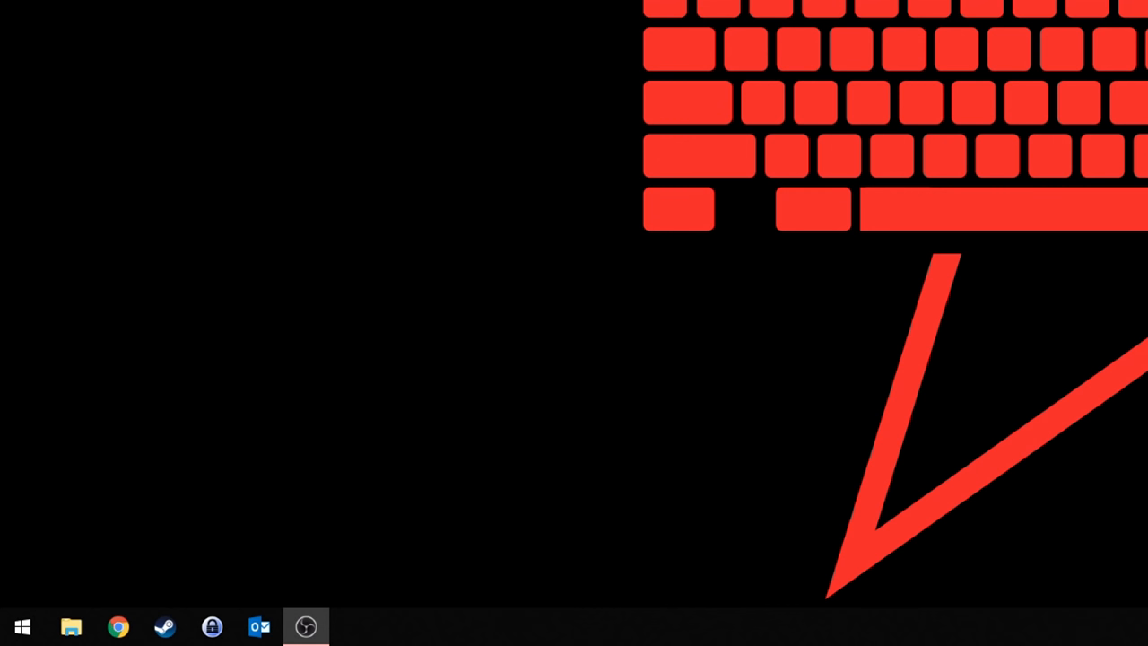
{"action": "mouse_move", "coordinate": [79, 572]}
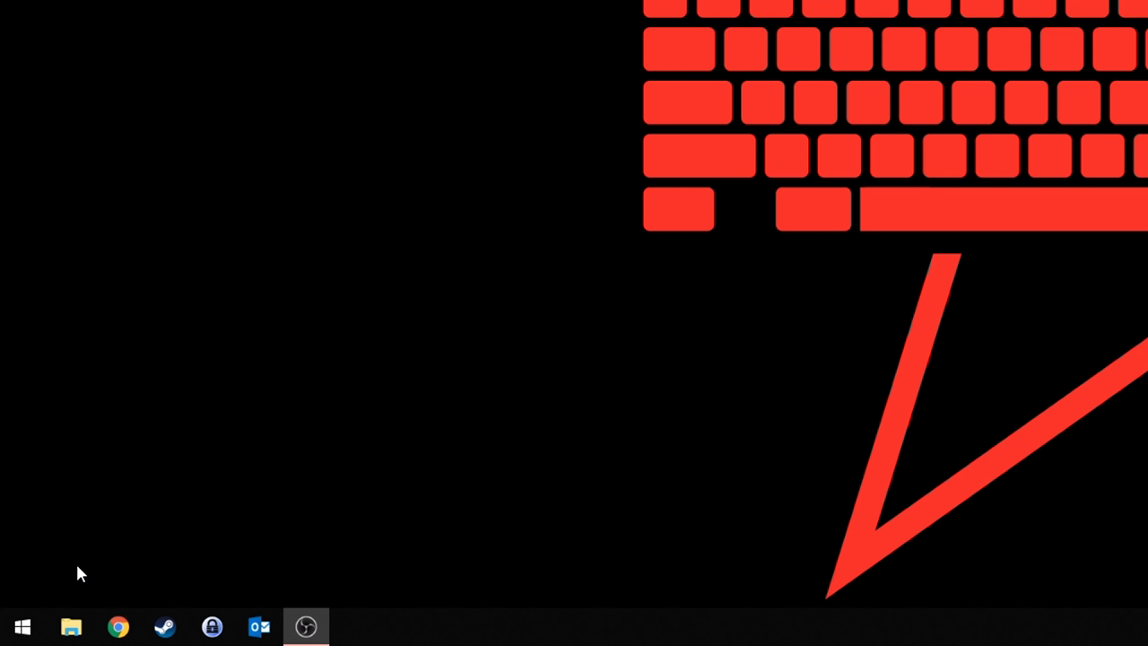
{"action": "mouse_move", "coordinate": [59, 601]}
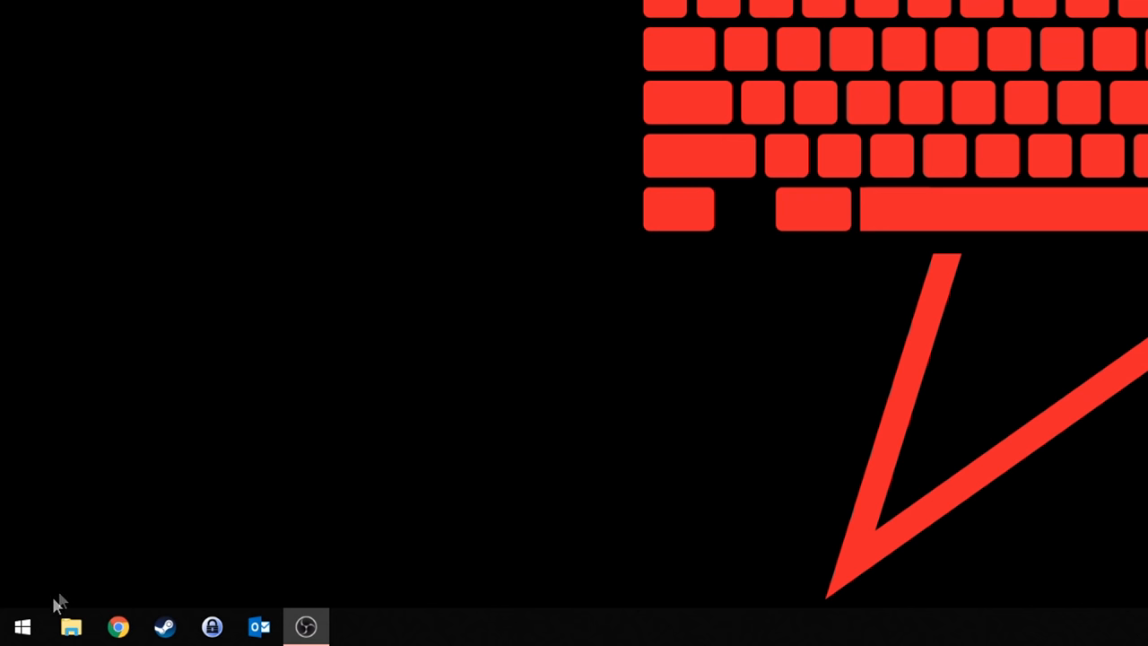
Open the System settings page from the Start button's shortcut menu.
{"action": "right_click", "coordinate": [22, 623]}
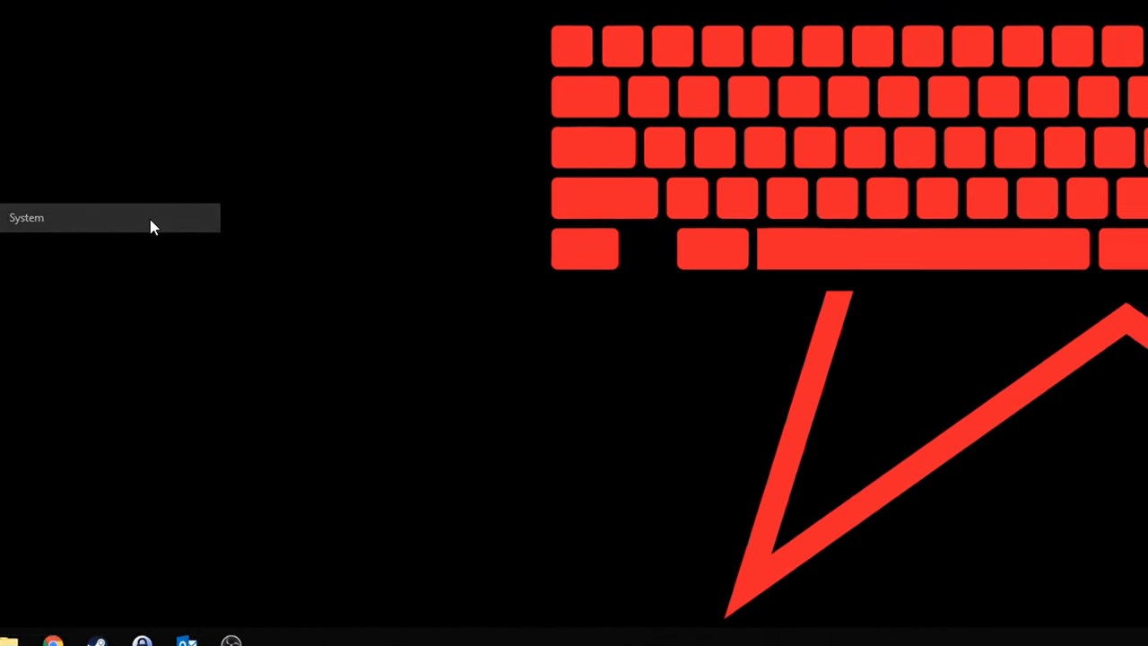
{"action": "left_click", "coordinate": [108, 218]}
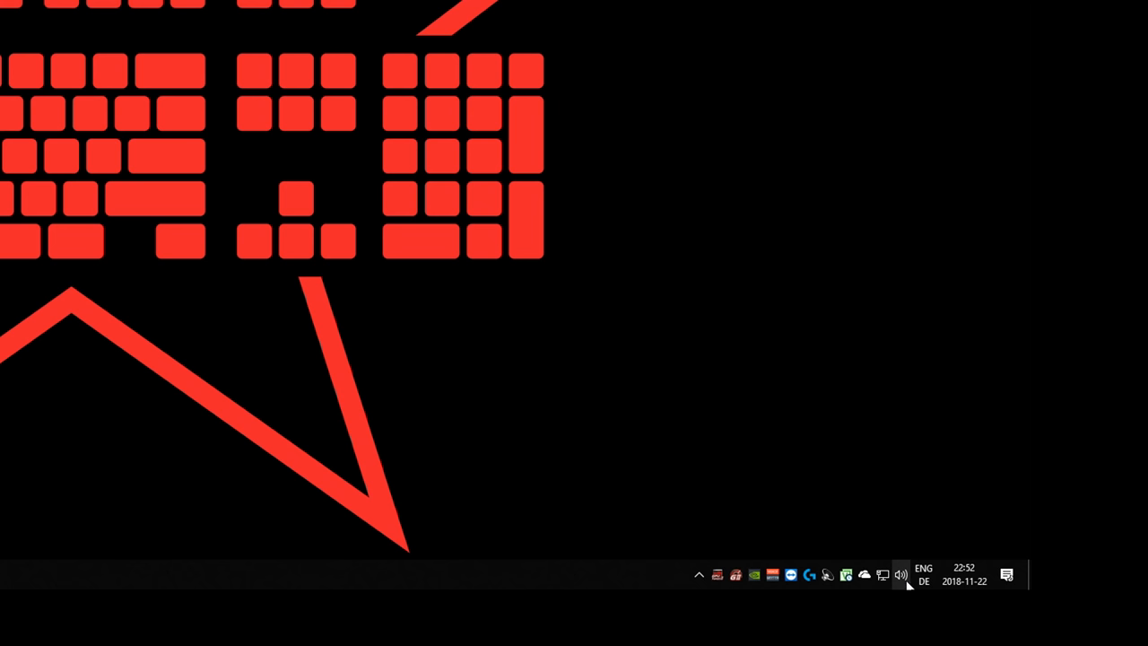
Open the Sound settings page from the taskbar speaker icon's menu.
{"action": "right_click", "coordinate": [900, 575]}
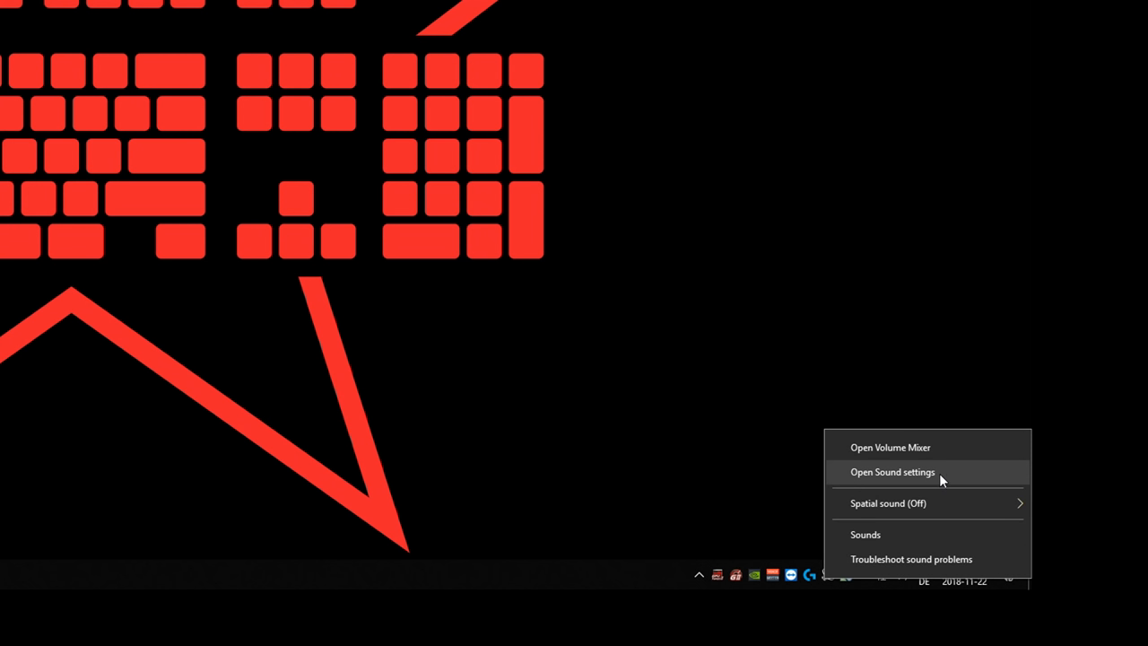
{"action": "left_click", "coordinate": [891, 472]}
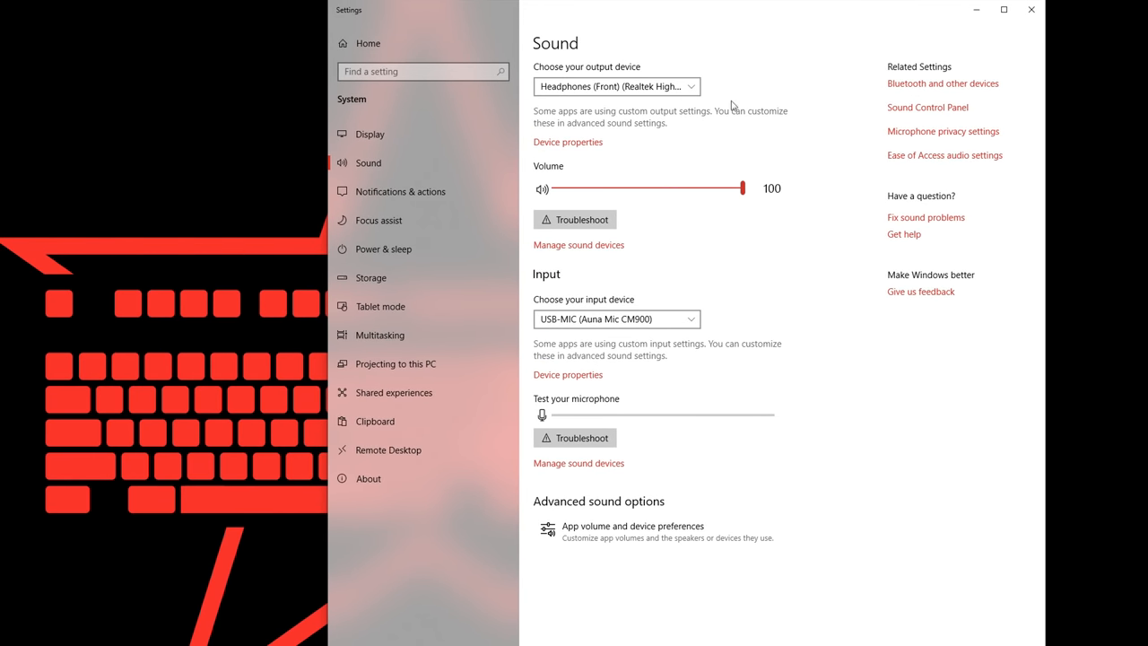
{"action": "mouse_move", "coordinate": [590, 286]}
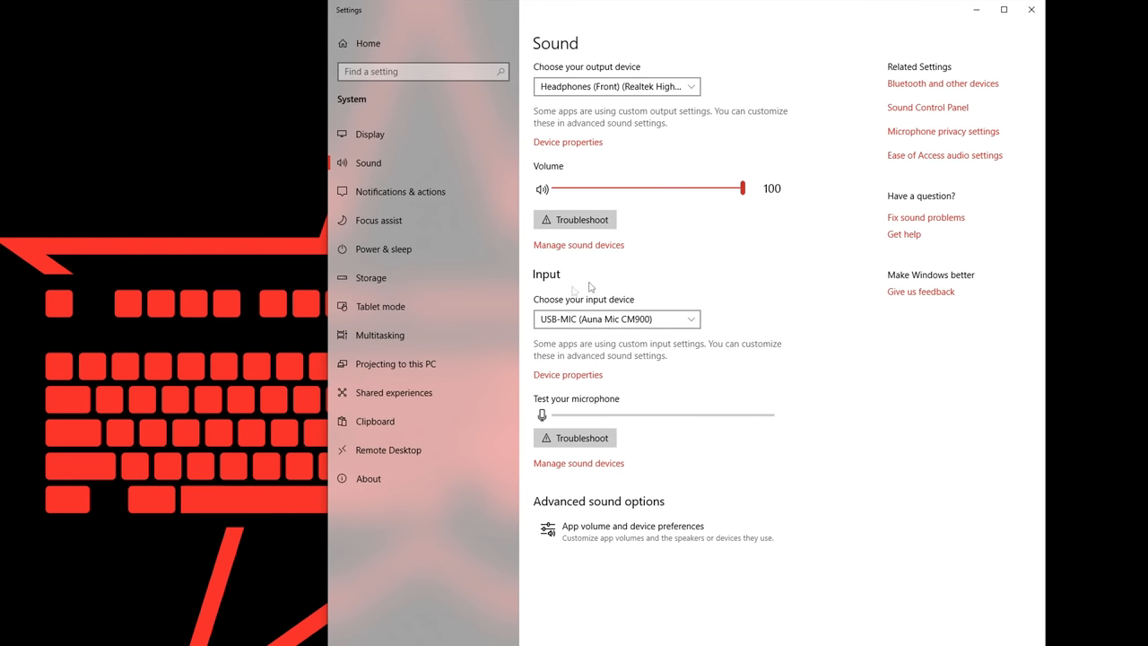
{"action": "mouse_move", "coordinate": [1030, 12]}
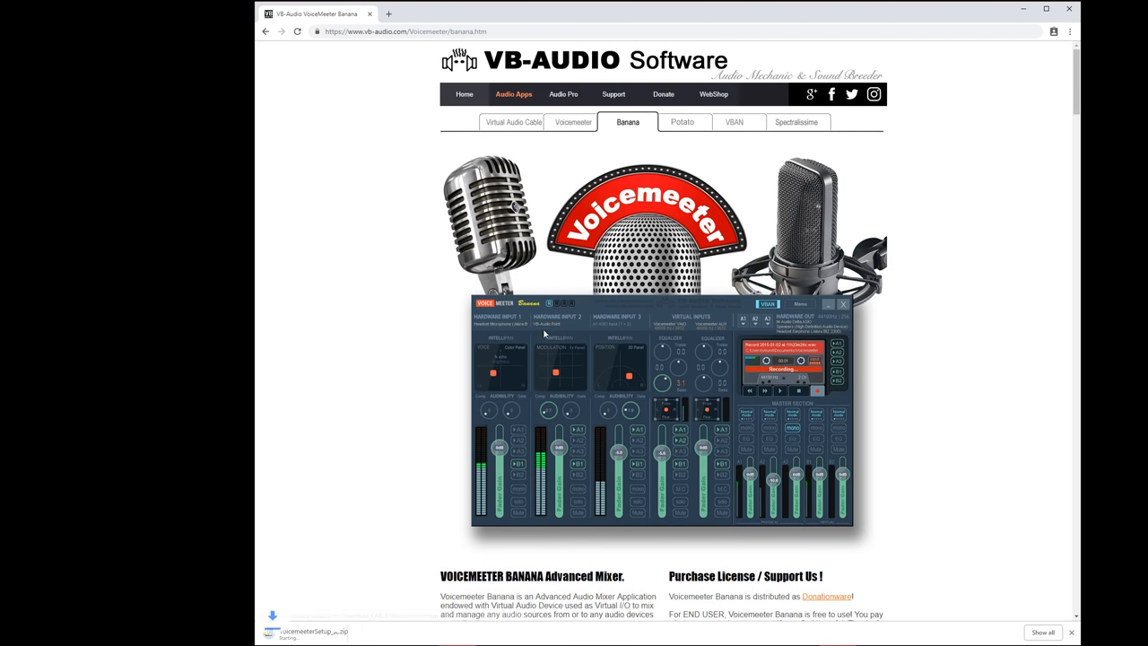
Download VBCABLE_Driver_Pack43.zip from the Virtual Audio Cable page on vb-audio.com.
{"action": "left_click", "coordinate": [513, 122]}
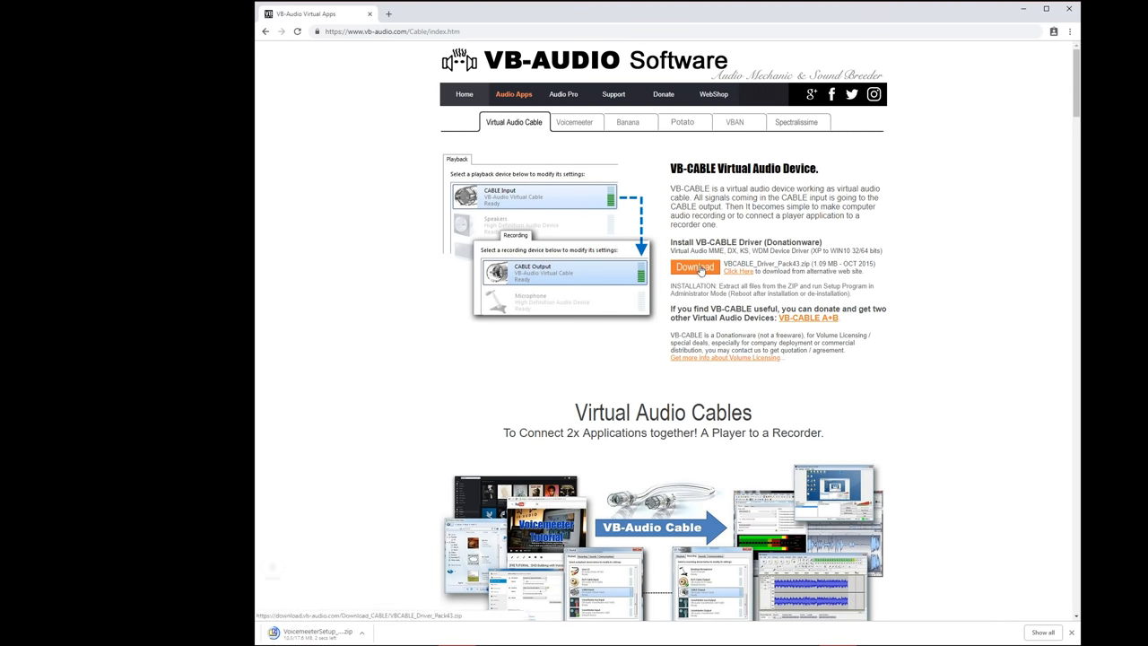
{"action": "left_click", "coordinate": [695, 268]}
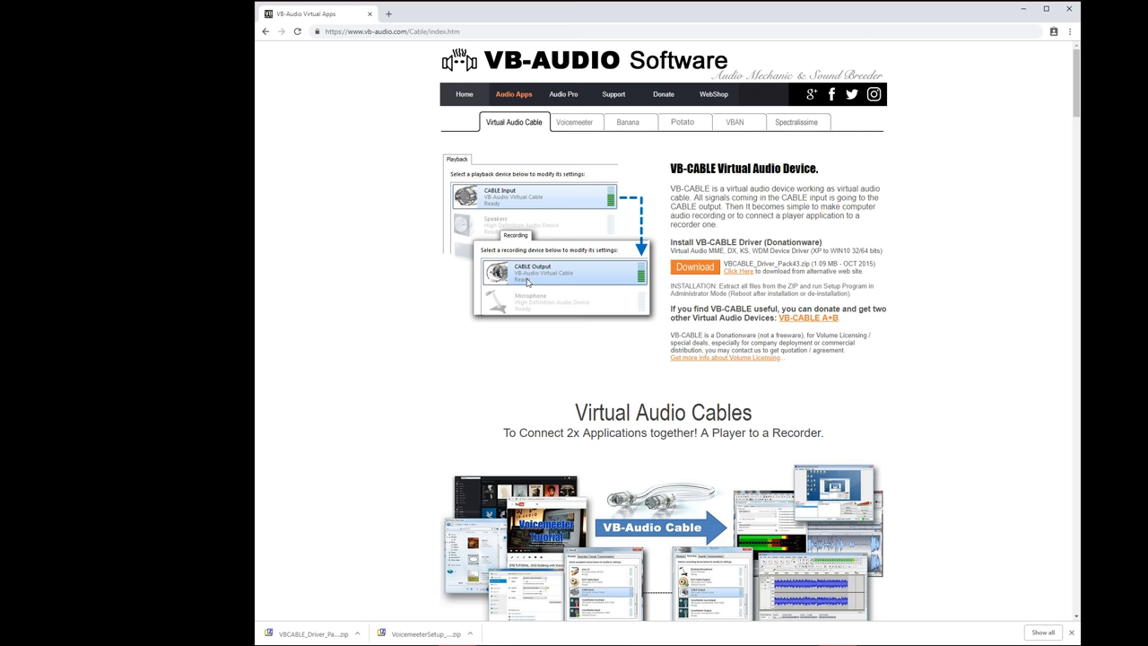
{"action": "right_click", "coordinate": [834, 543]}
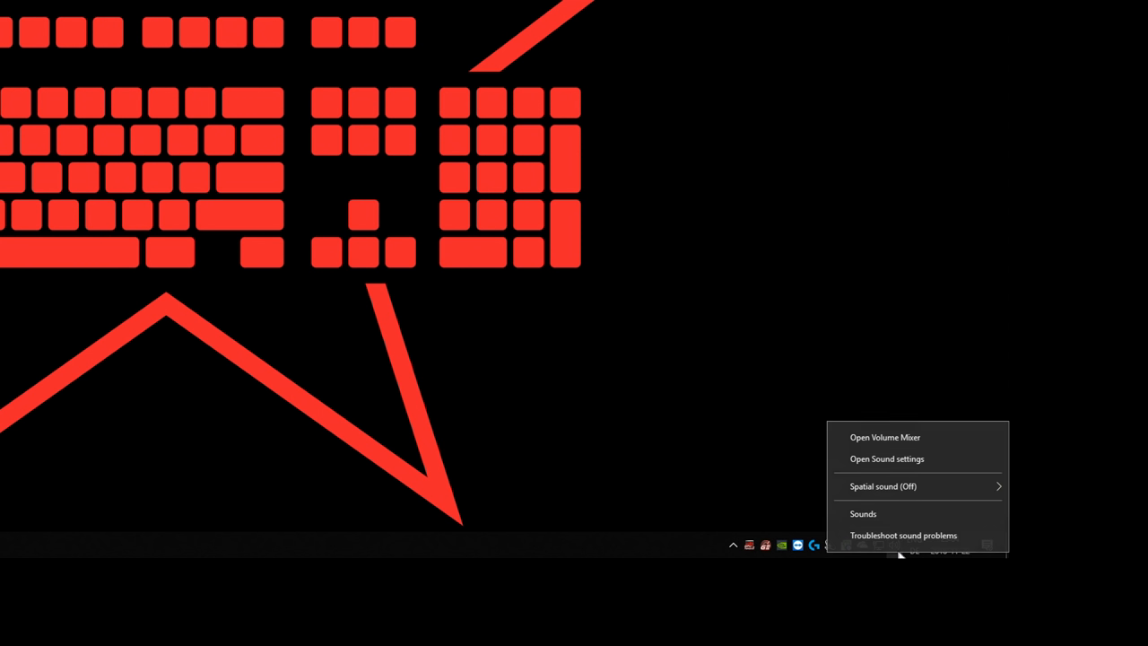
Choose VoiceMeeter Input as output and USB-MIC (Auna Mic CM900) as input.
{"action": "left_click", "coordinate": [887, 459]}
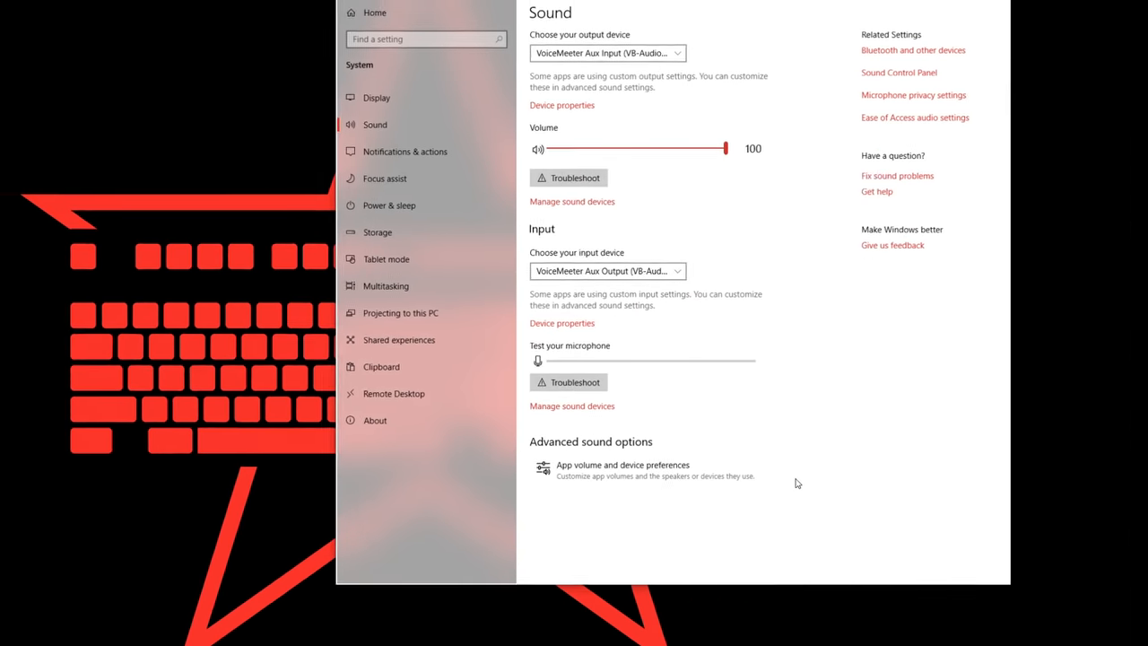
{"action": "left_click", "coordinate": [621, 53]}
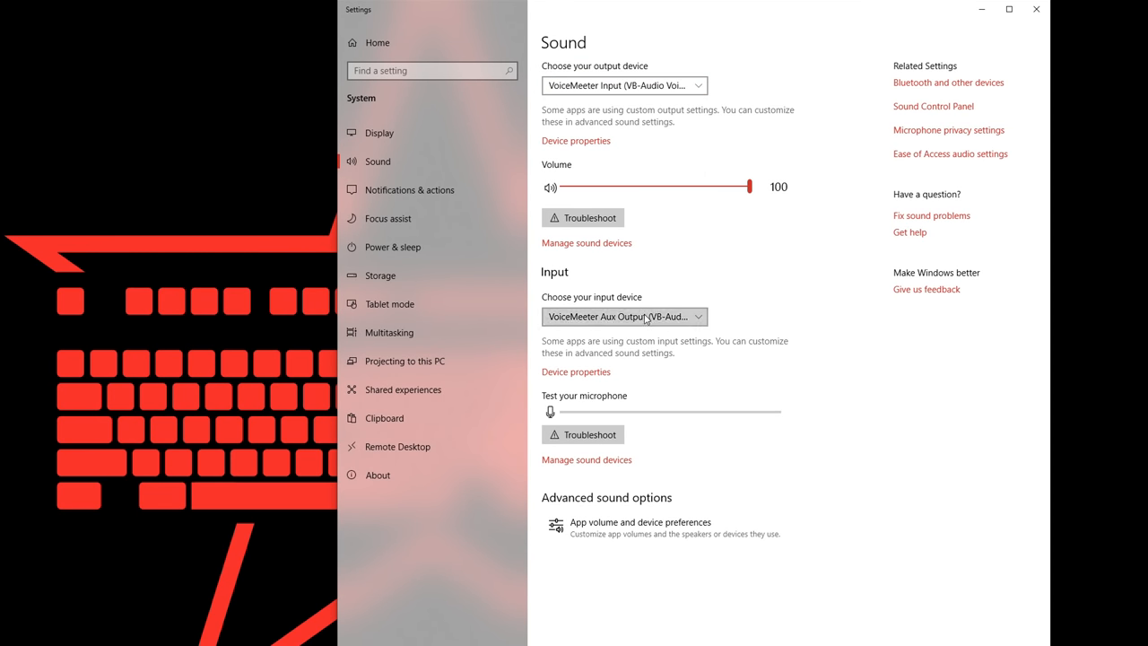
{"action": "left_click", "coordinate": [623, 317]}
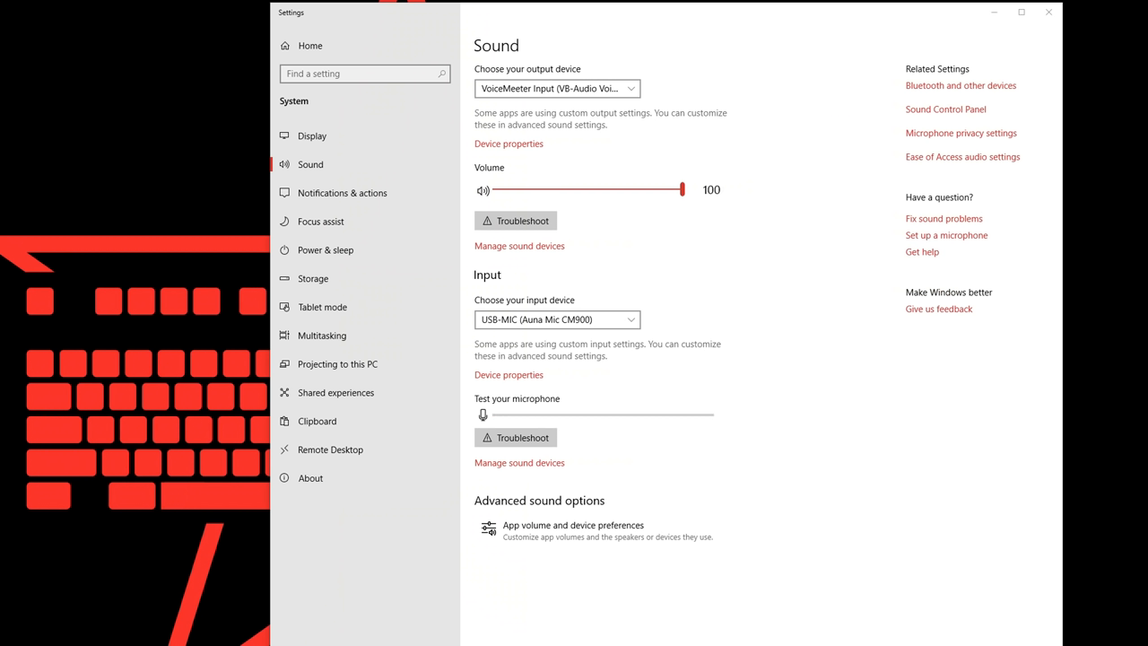
{"action": "mouse_move", "coordinate": [947, 116]}
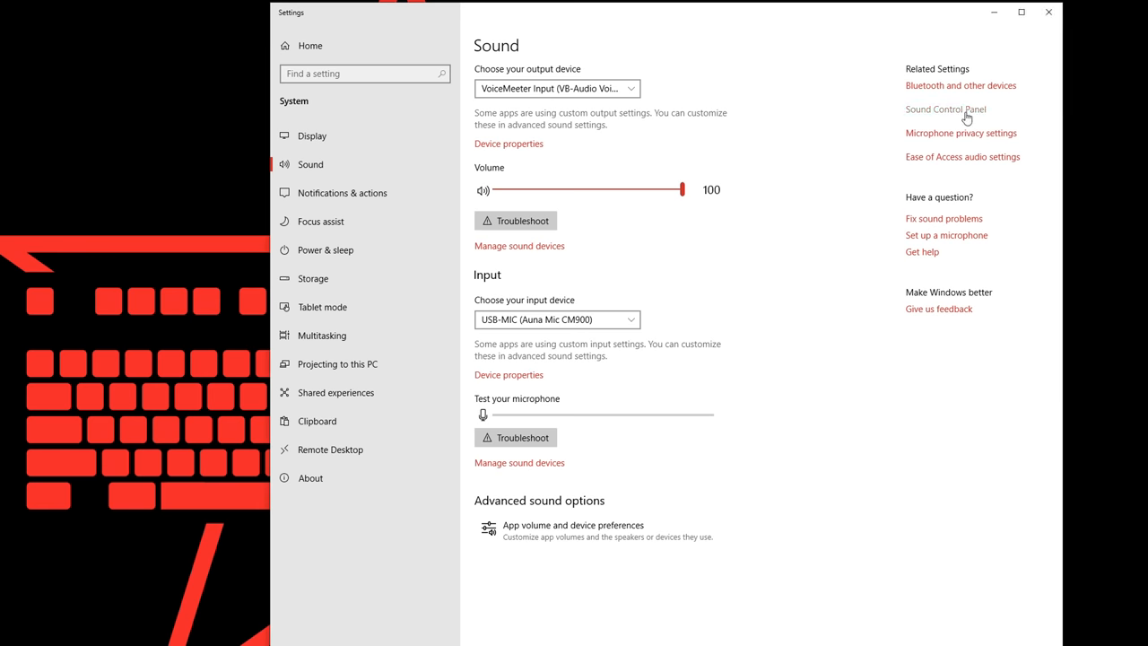
Give VoiceMeeter Output a 2 channel 24 bit 44100 Hz format; make USB-MIC default communication device.
{"action": "left_click", "coordinate": [945, 109]}
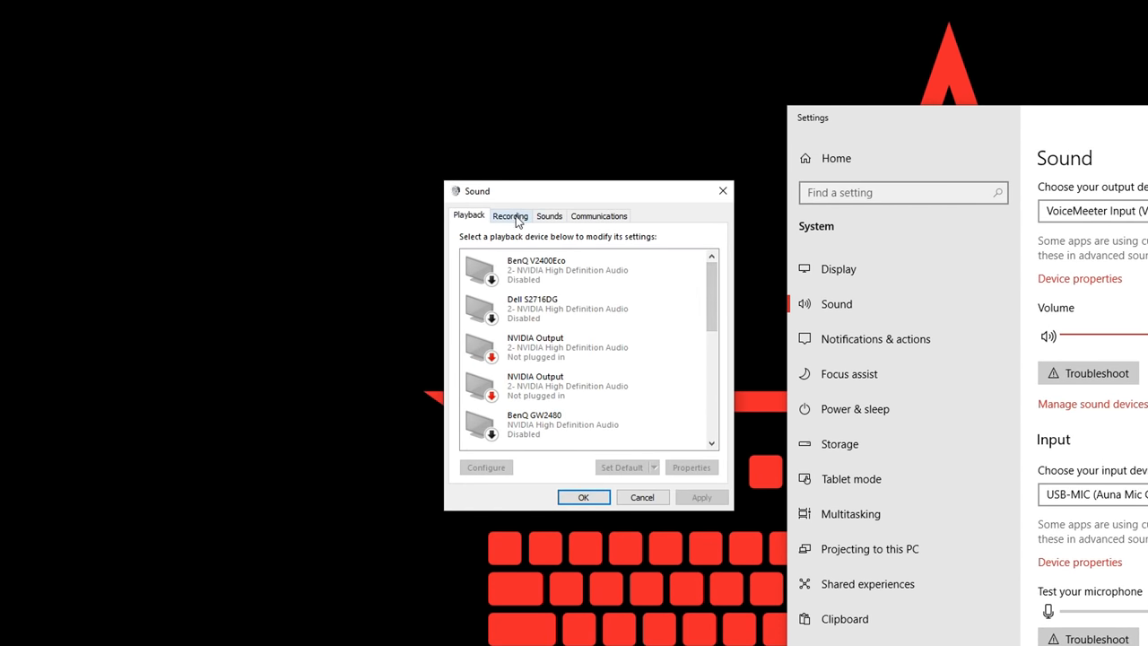
{"action": "left_click", "coordinate": [511, 215]}
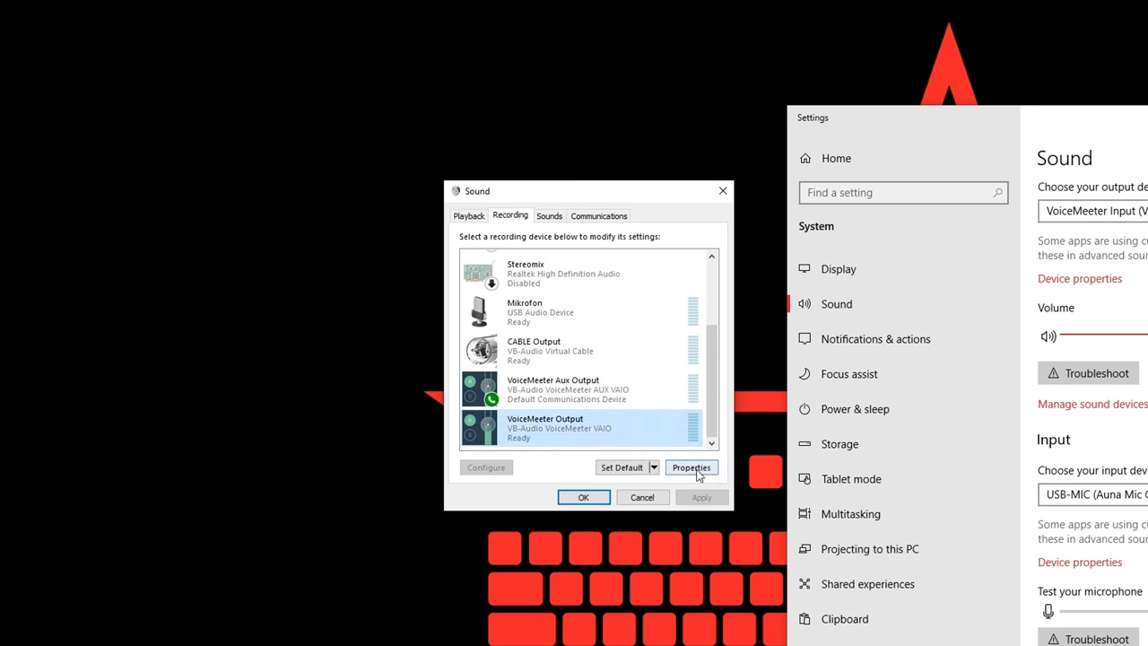
{"action": "left_click", "coordinate": [690, 467]}
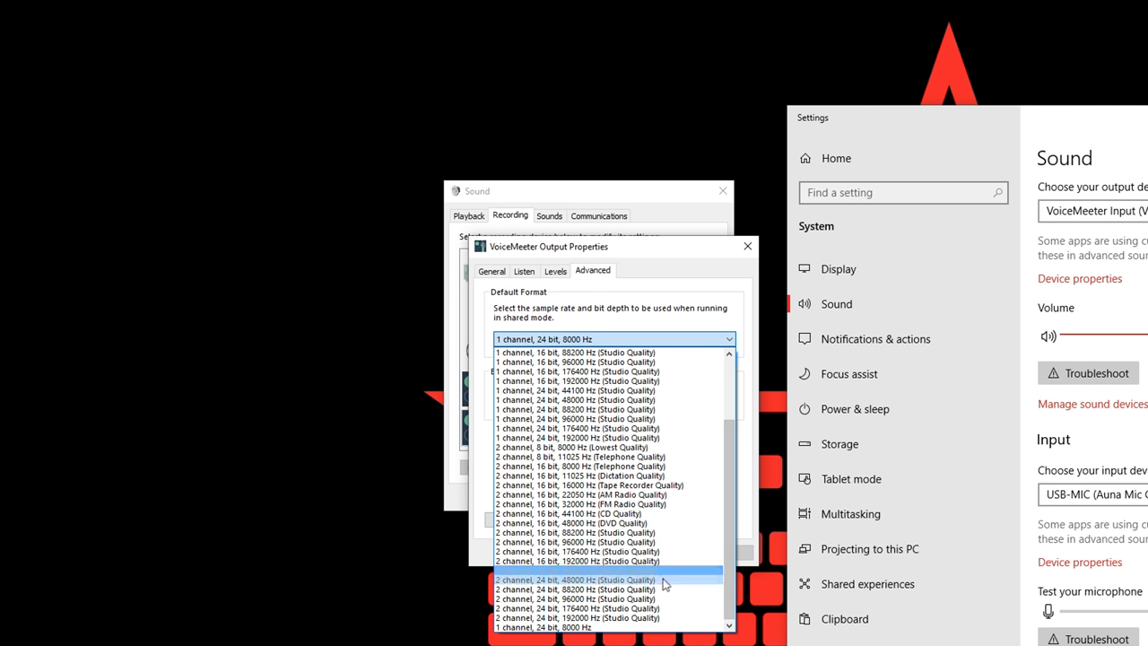
{"action": "left_click", "coordinate": [602, 582]}
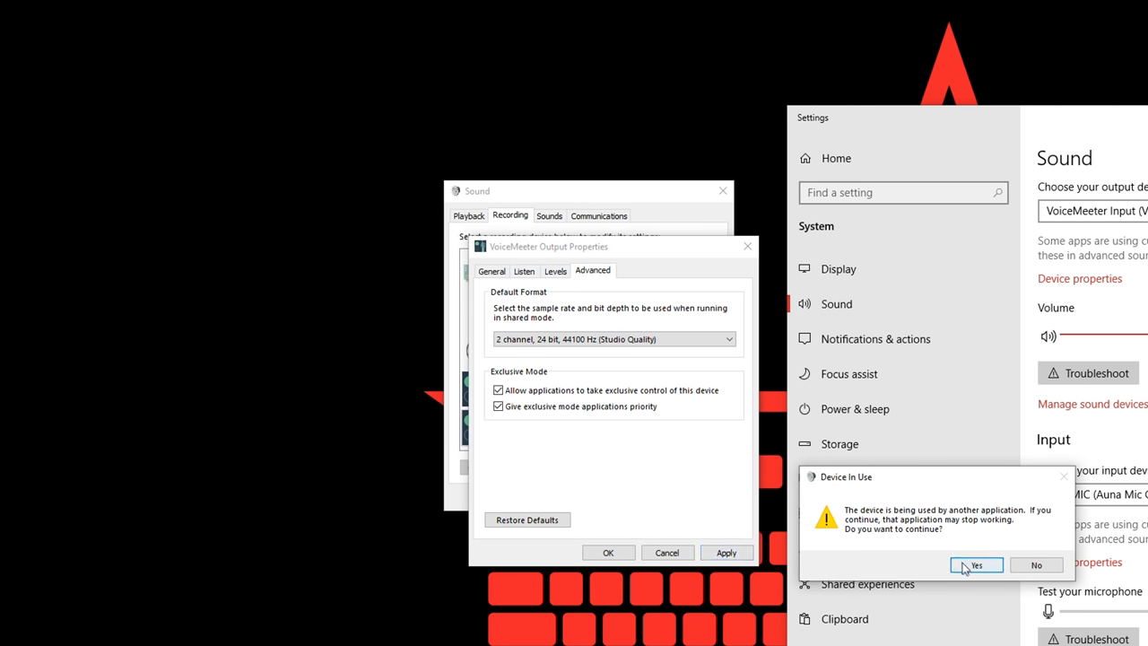
{"action": "left_click", "coordinate": [980, 564]}
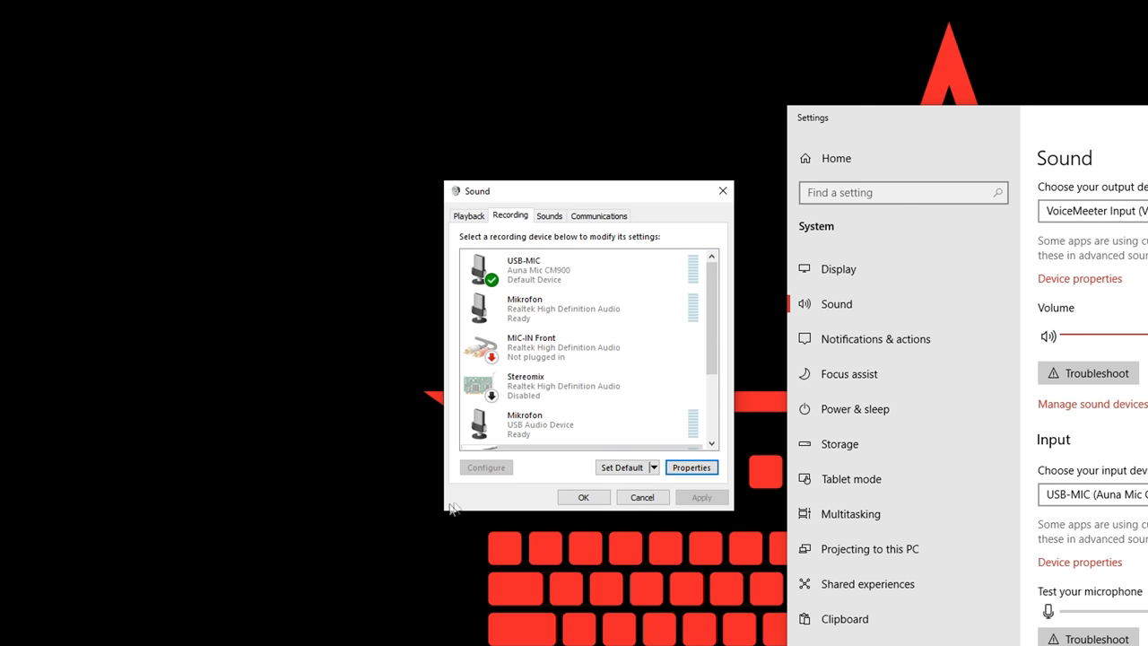
{"action": "left_click", "coordinate": [653, 466]}
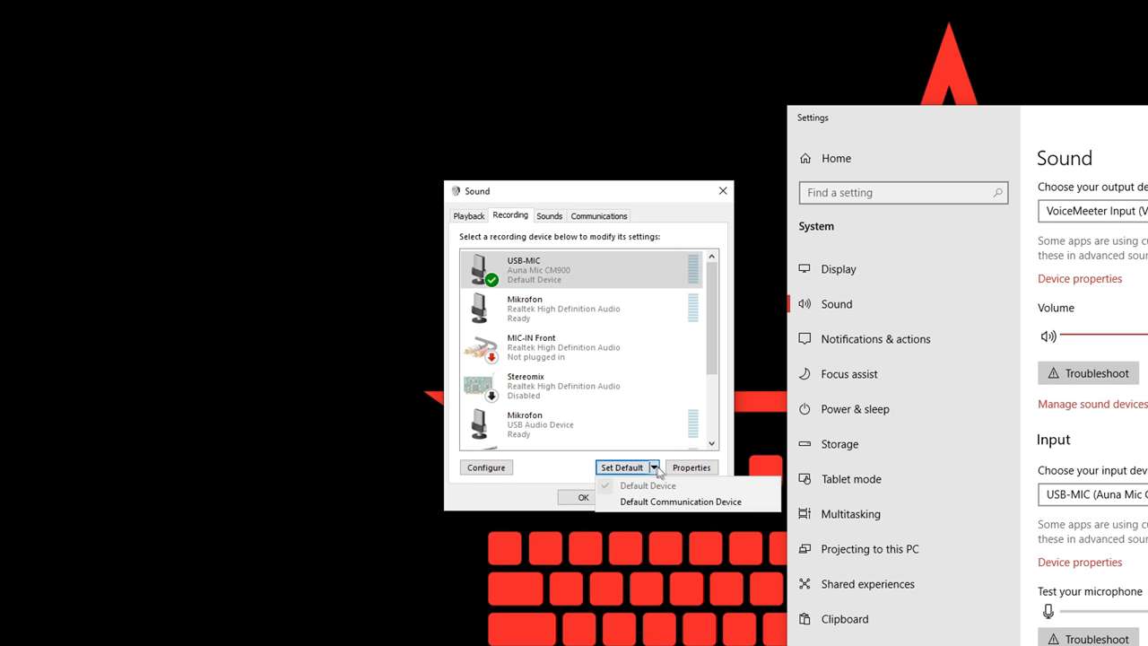
{"action": "mouse_move", "coordinate": [685, 501]}
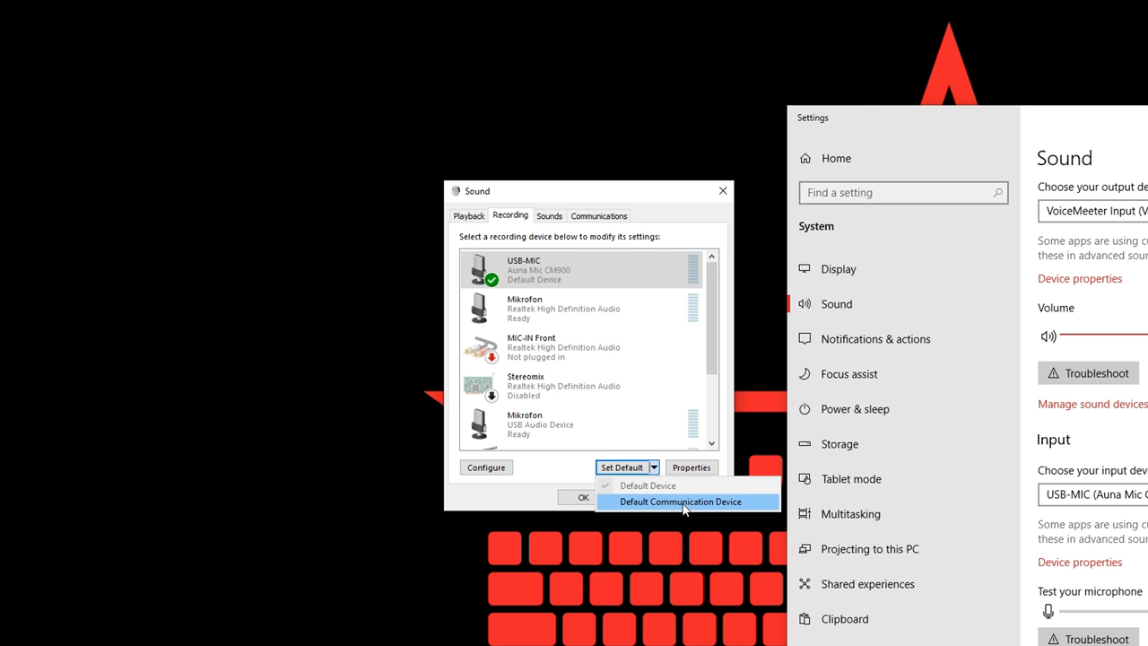
{"action": "left_click", "coordinate": [684, 501]}
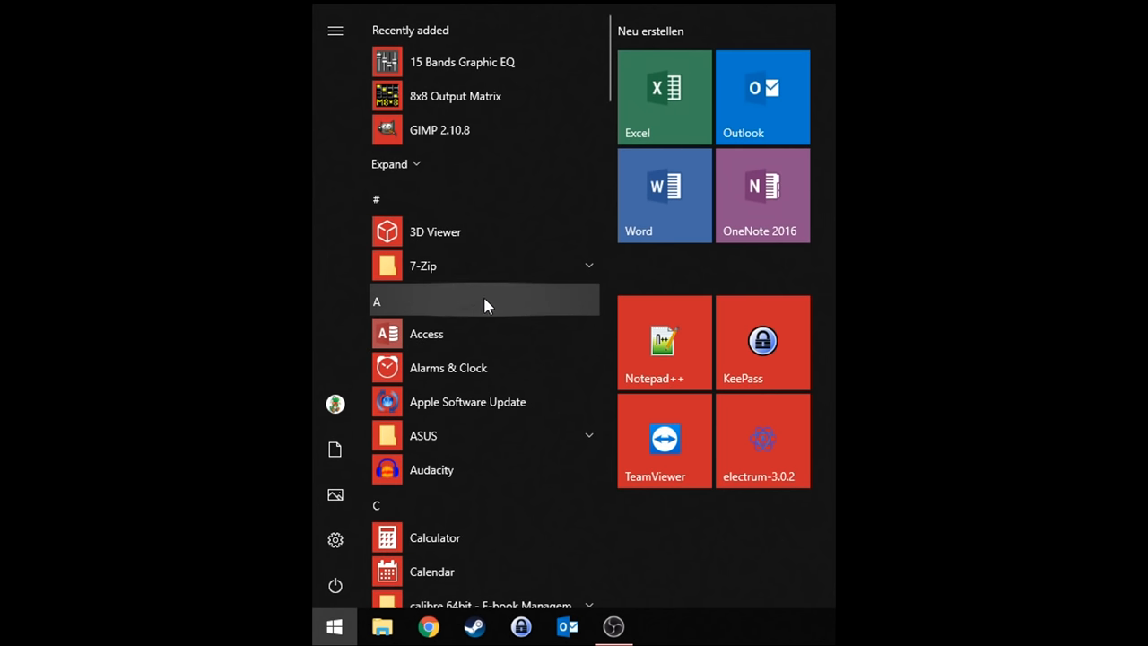
Scroll the Start menu app list down to the expanded VB Audio folder.
{"action": "scroll", "scroll_direction": "down", "scroll_amount": 3}
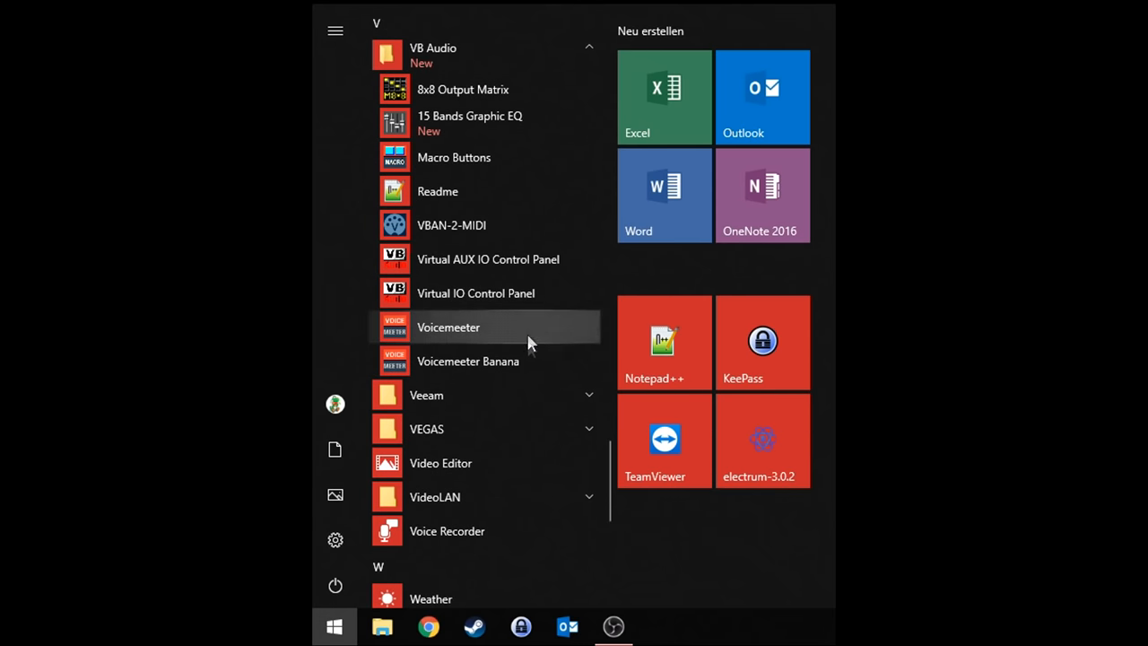
{"action": "mouse_move", "coordinate": [536, 371]}
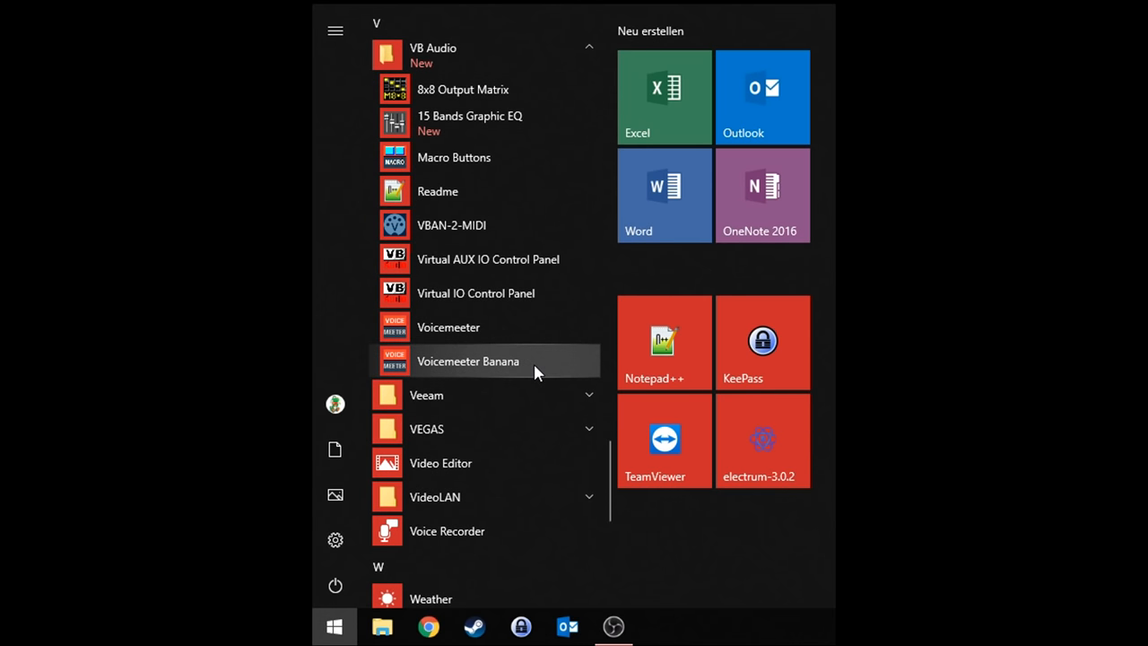
{"action": "mouse_move", "coordinate": [543, 363]}
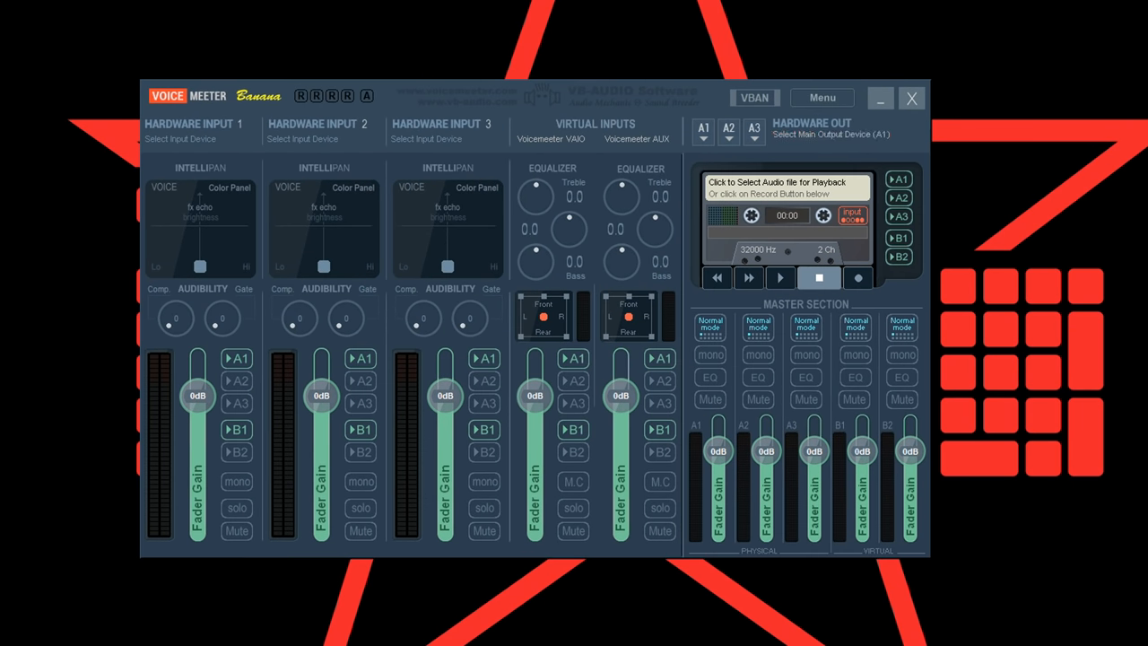
Enable 'System Tray (Run at Startup)' in the Voicemeeter Menu.
{"action": "left_click", "coordinate": [822, 98]}
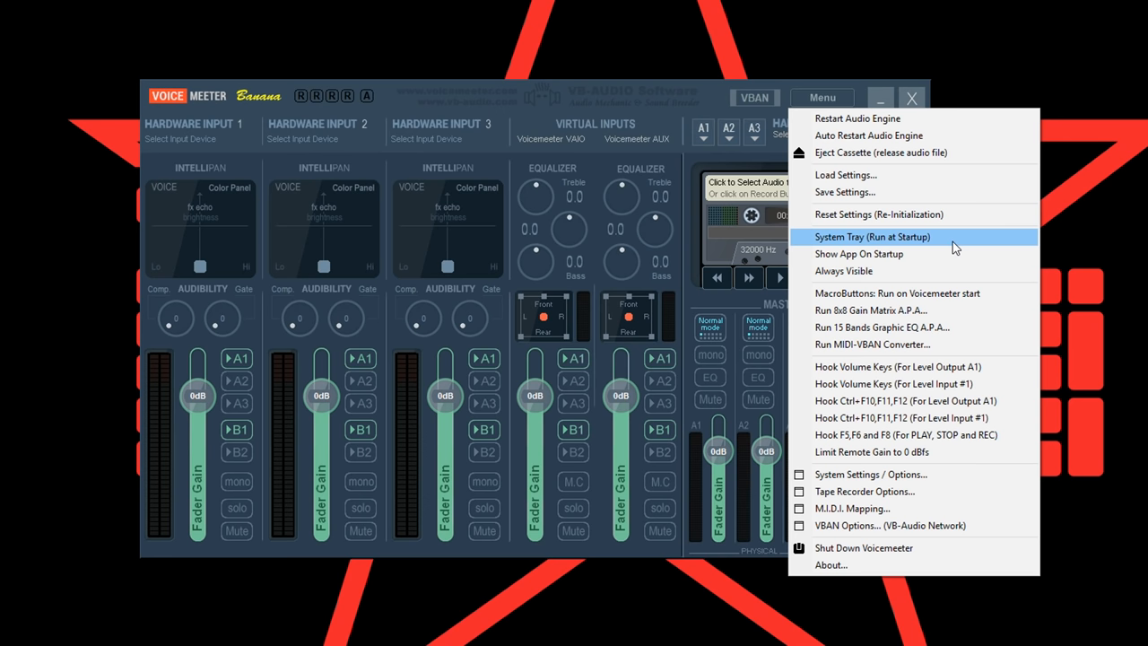
{"action": "left_click", "coordinate": [872, 236]}
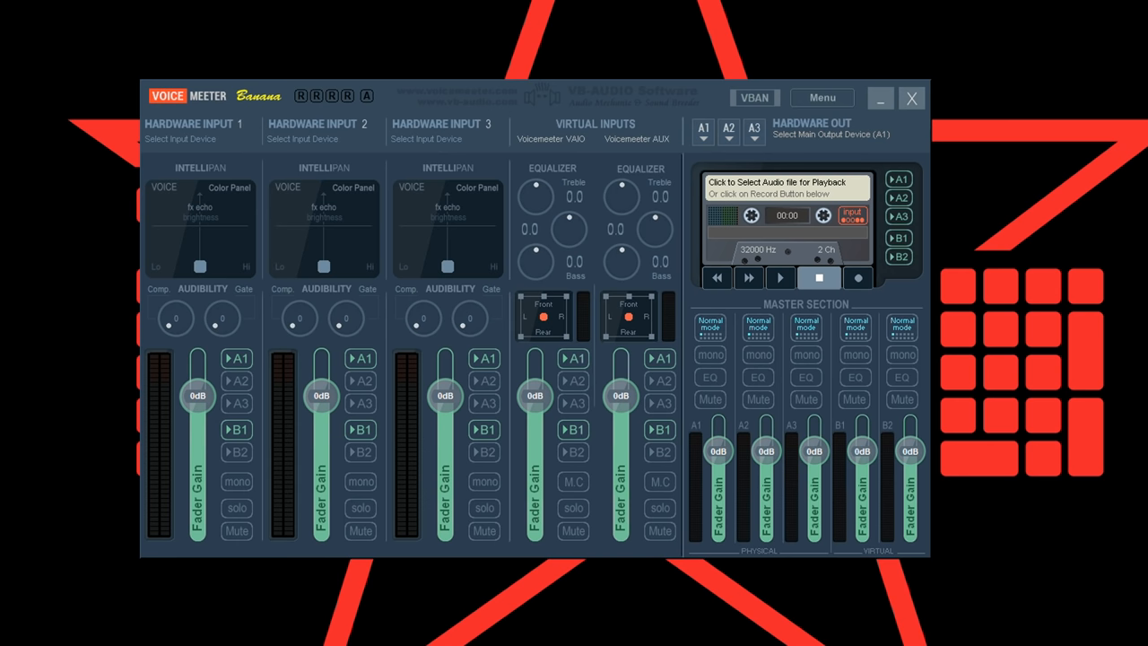
Set hardware out A1 to WDM: Headphones (Front) (Realtek High Definition Audio).
{"action": "left_click", "coordinate": [667, 168]}
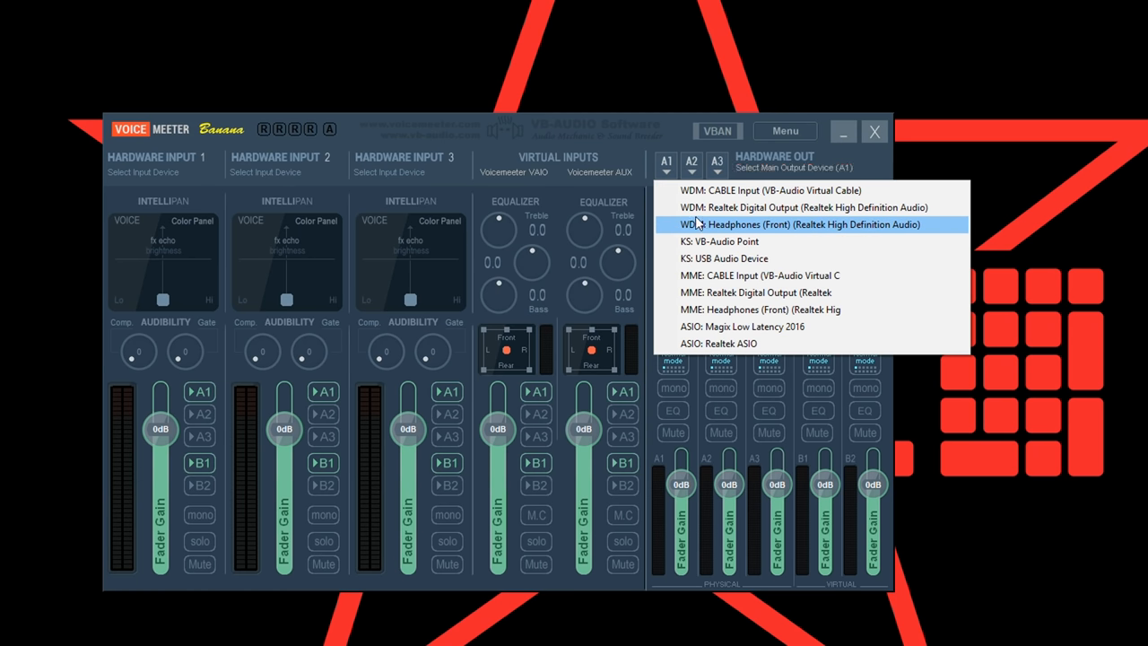
{"action": "mouse_move", "coordinate": [722, 236]}
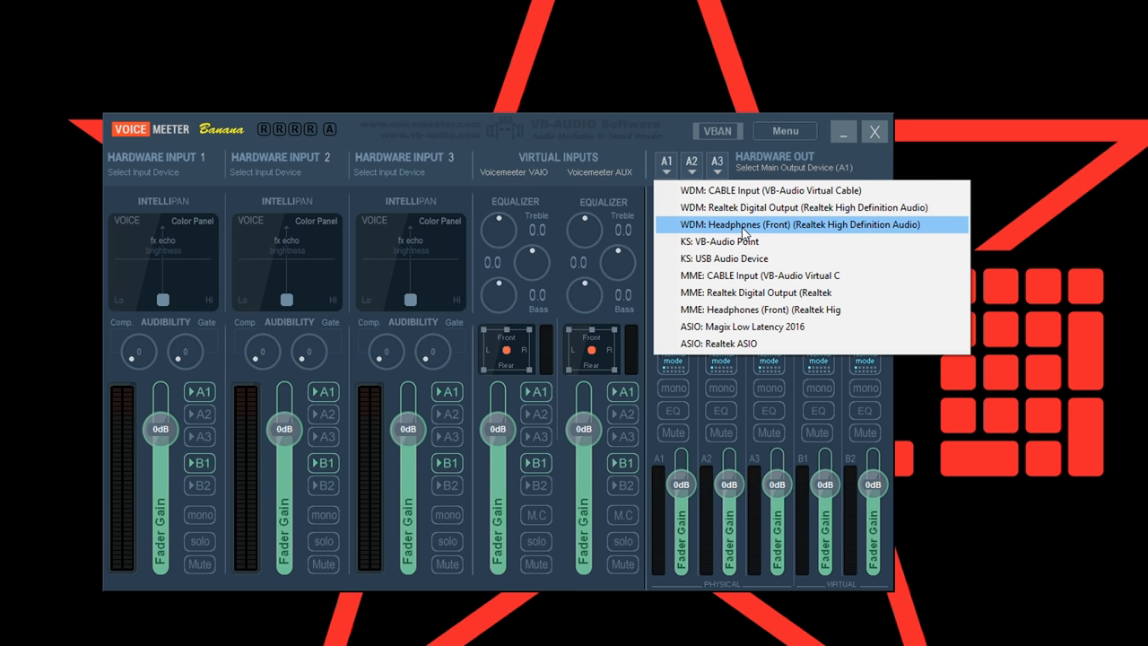
{"action": "left_click", "coordinate": [804, 224]}
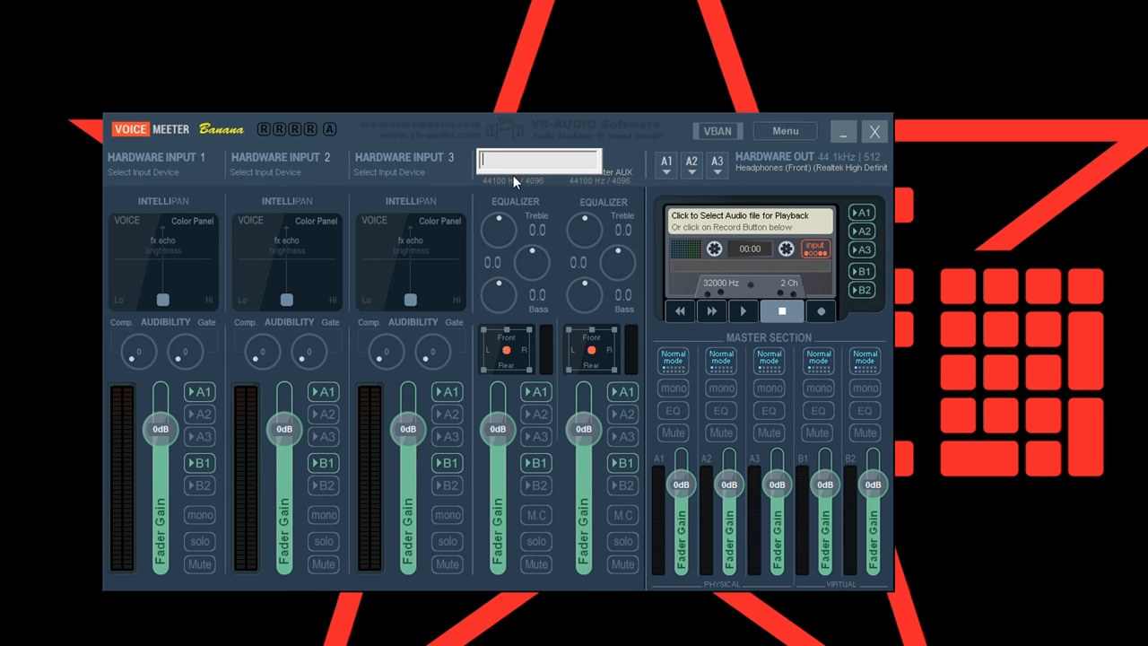
Label the two virtual input strips 'System' and 'Voicechat'.
{"action": "type", "text": "System"}
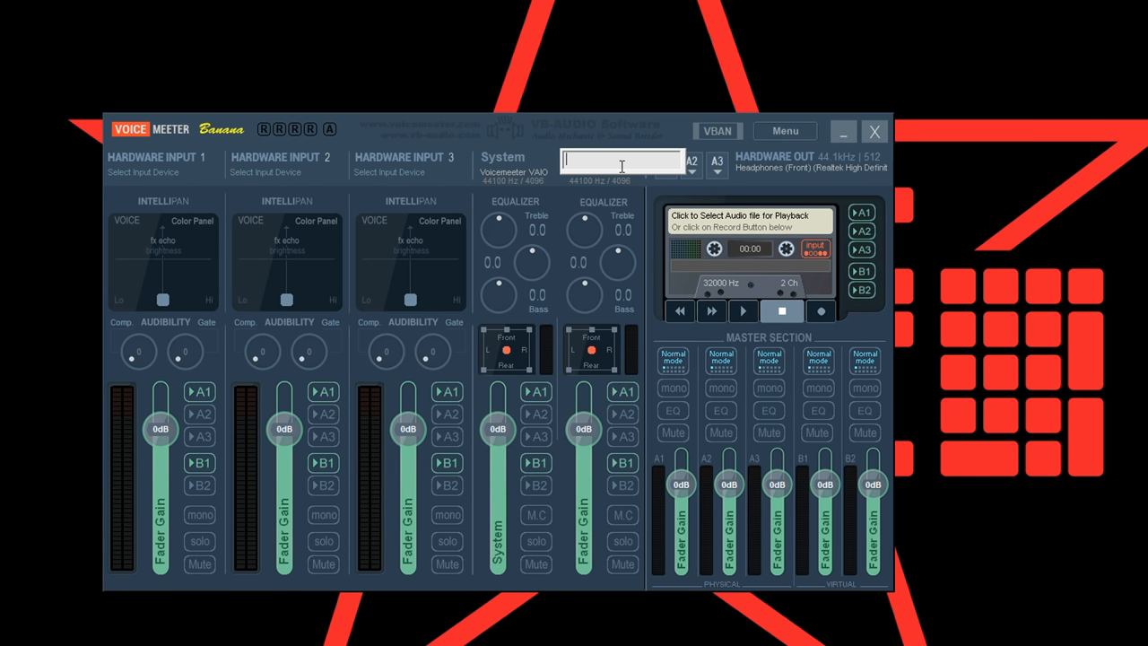
{"action": "type", "text": "Voicechat"}
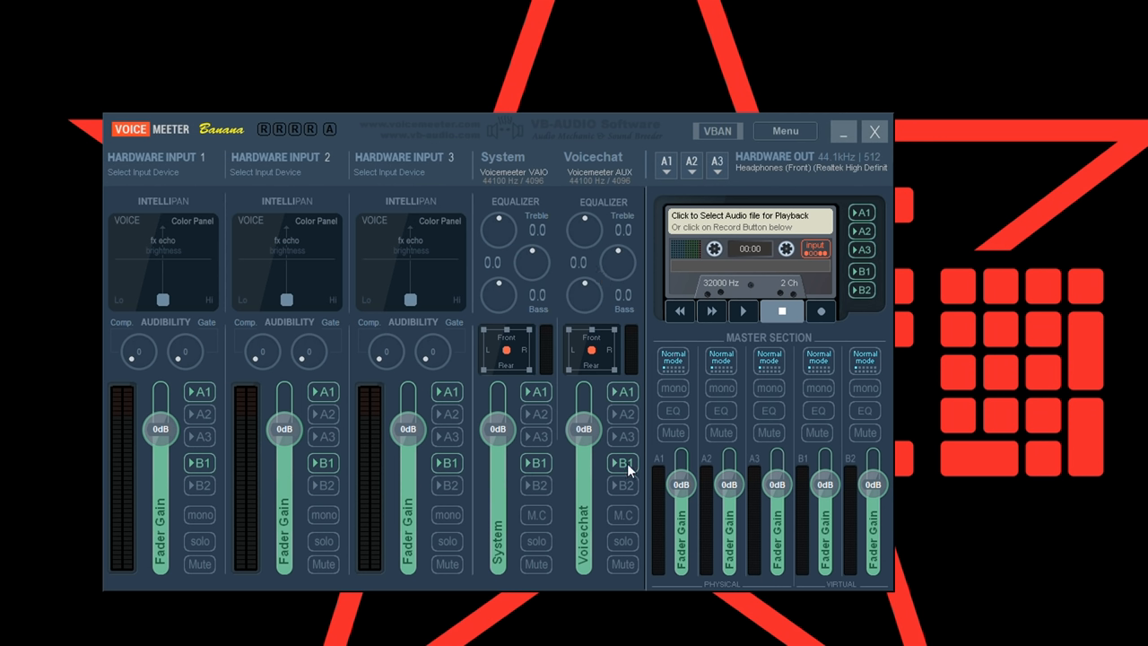
{"action": "mouse_move", "coordinate": [635, 486]}
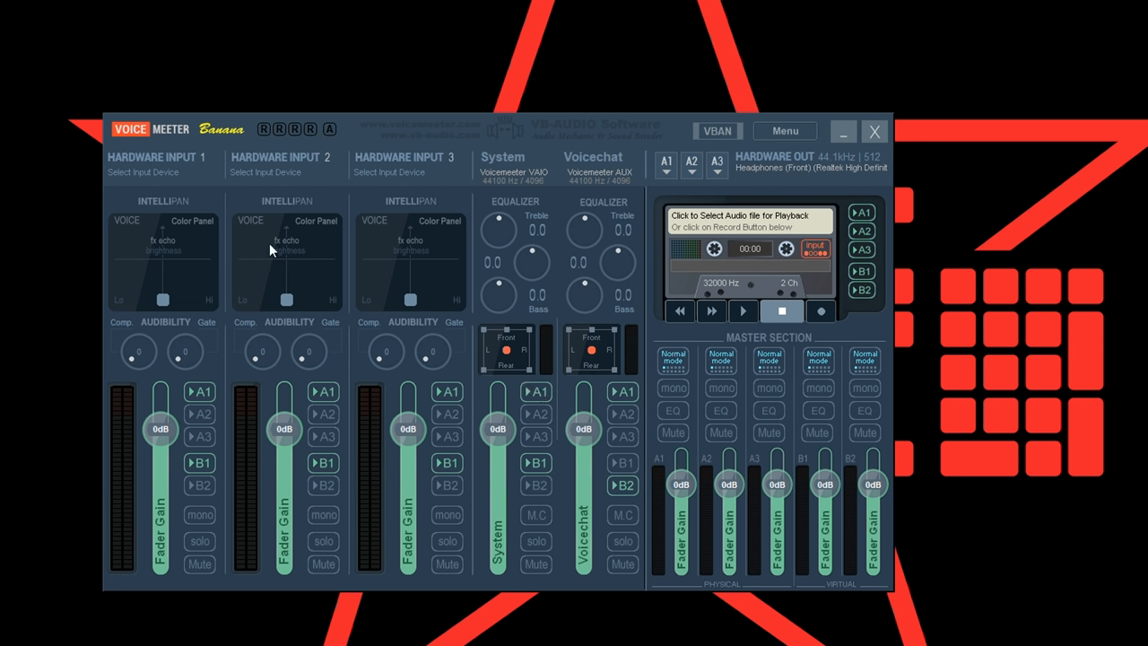
Name Hardware Input 1 'Game', set its device to KS: VB-Audio Point, and lower its fader.
{"action": "left_click", "coordinate": [165, 157]}
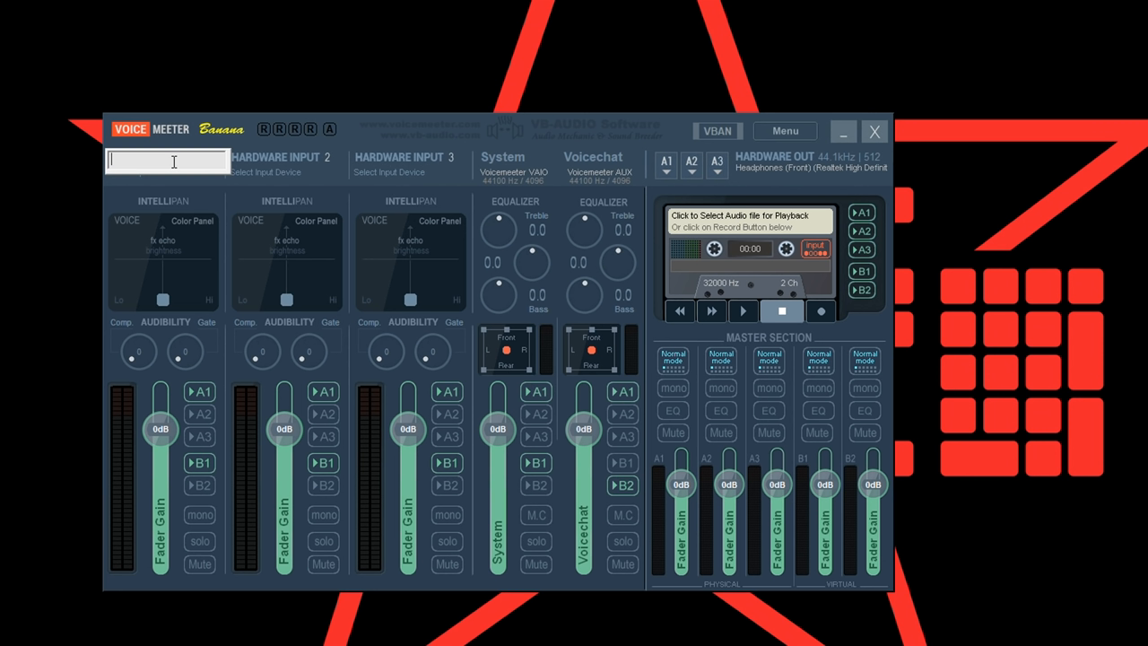
{"action": "type", "text": "Game"}
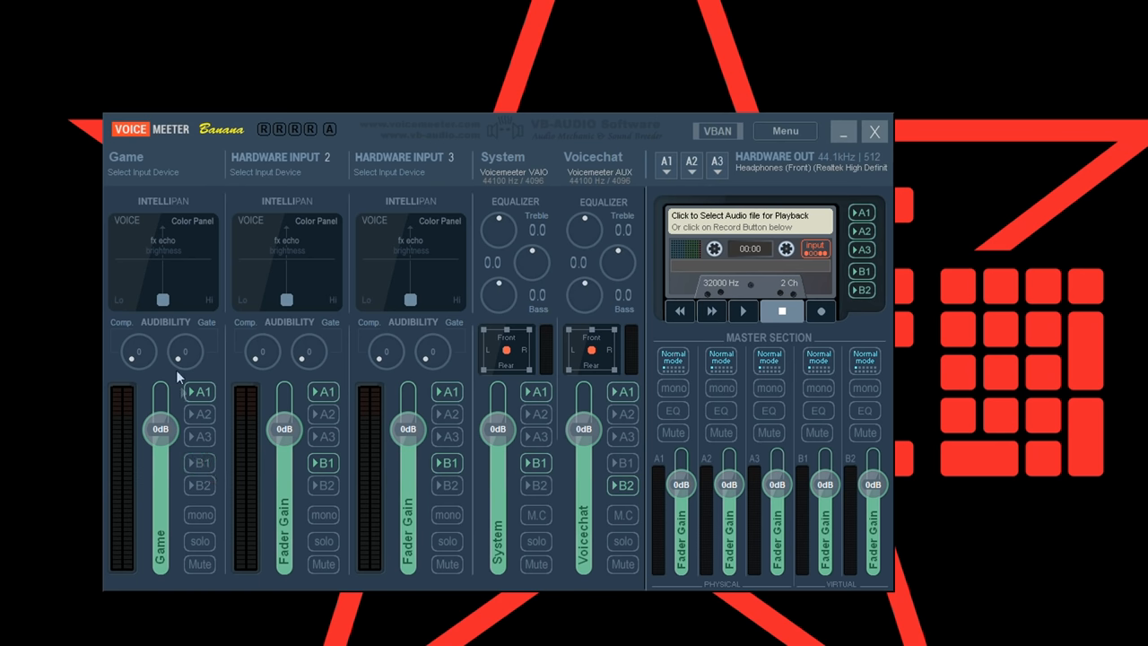
{"action": "left_click", "coordinate": [144, 171]}
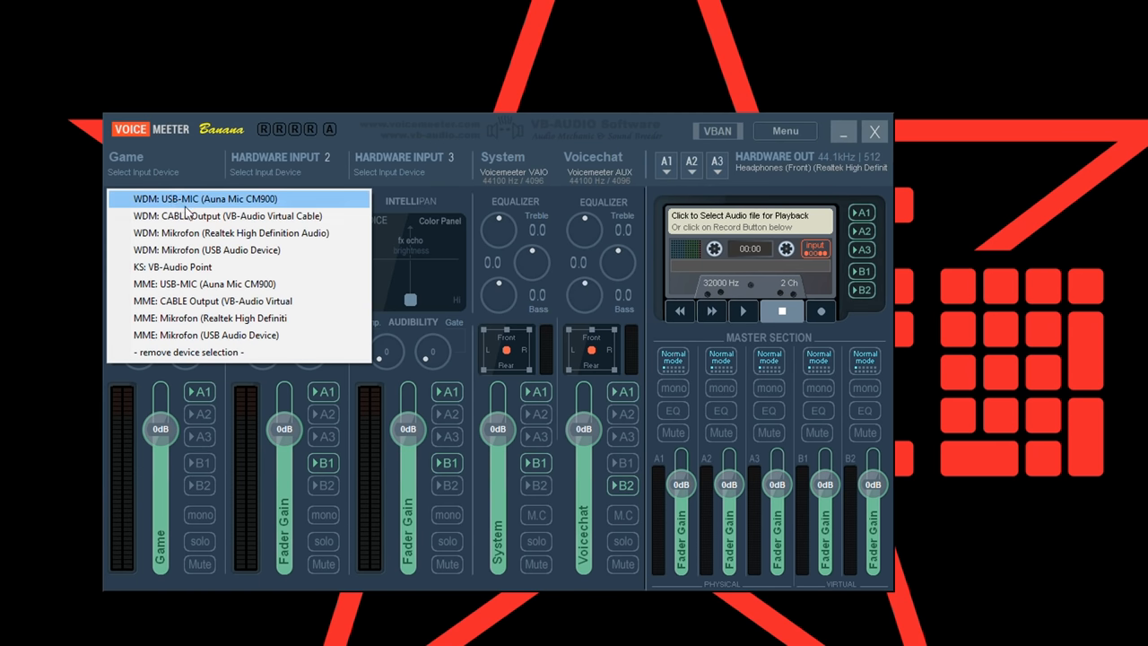
{"action": "mouse_move", "coordinate": [201, 242]}
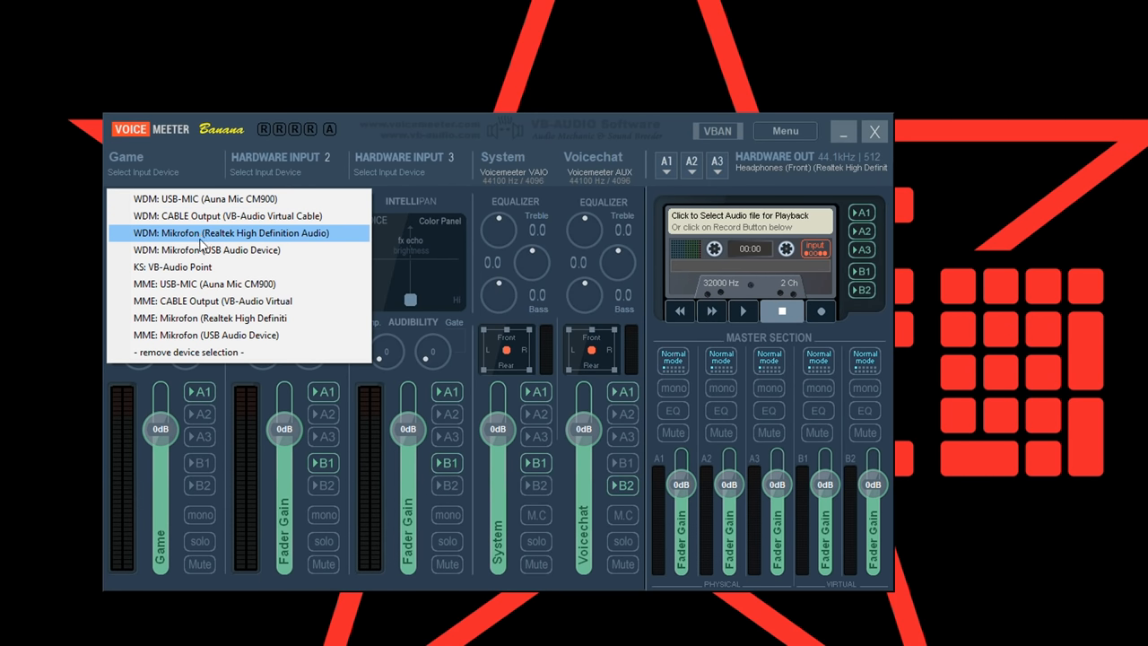
{"action": "mouse_move", "coordinate": [250, 271]}
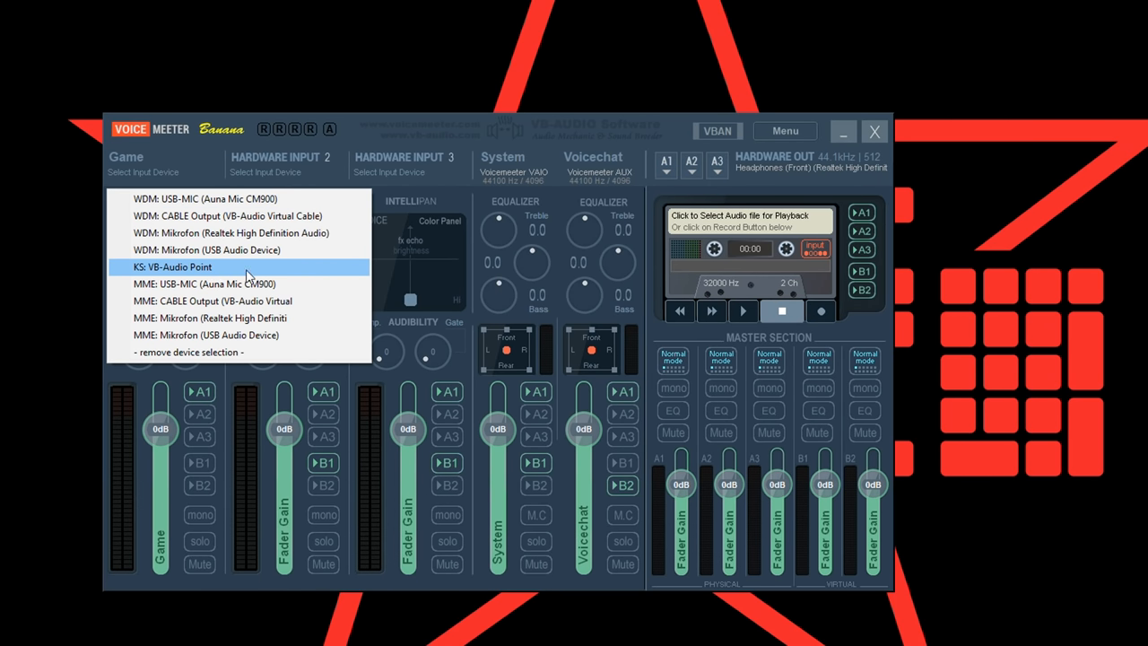
{"action": "left_click", "coordinate": [176, 267]}
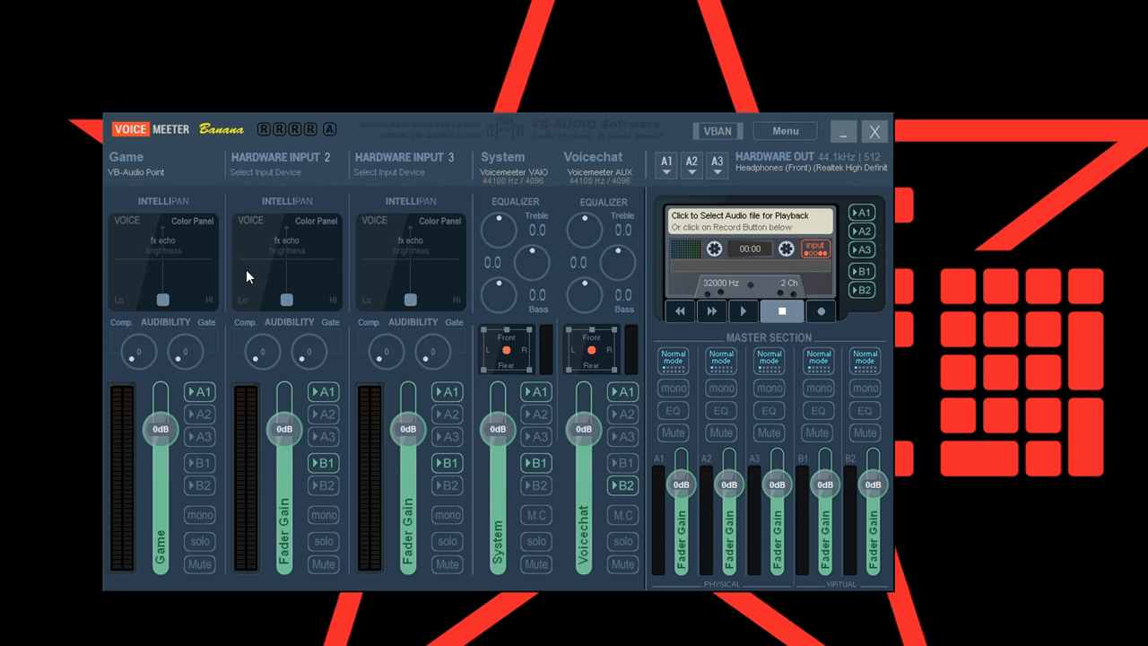
{"action": "mouse_move", "coordinate": [161, 431]}
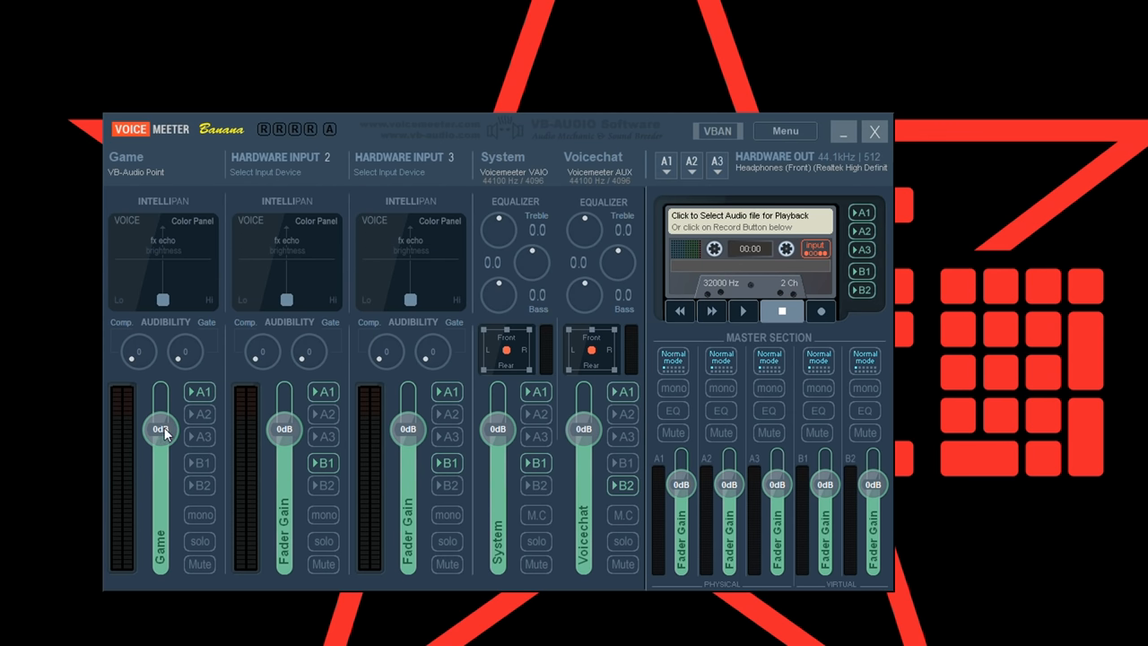
{"action": "left_click_drag", "start_coordinate": [160, 429], "coordinate": [160, 465]}
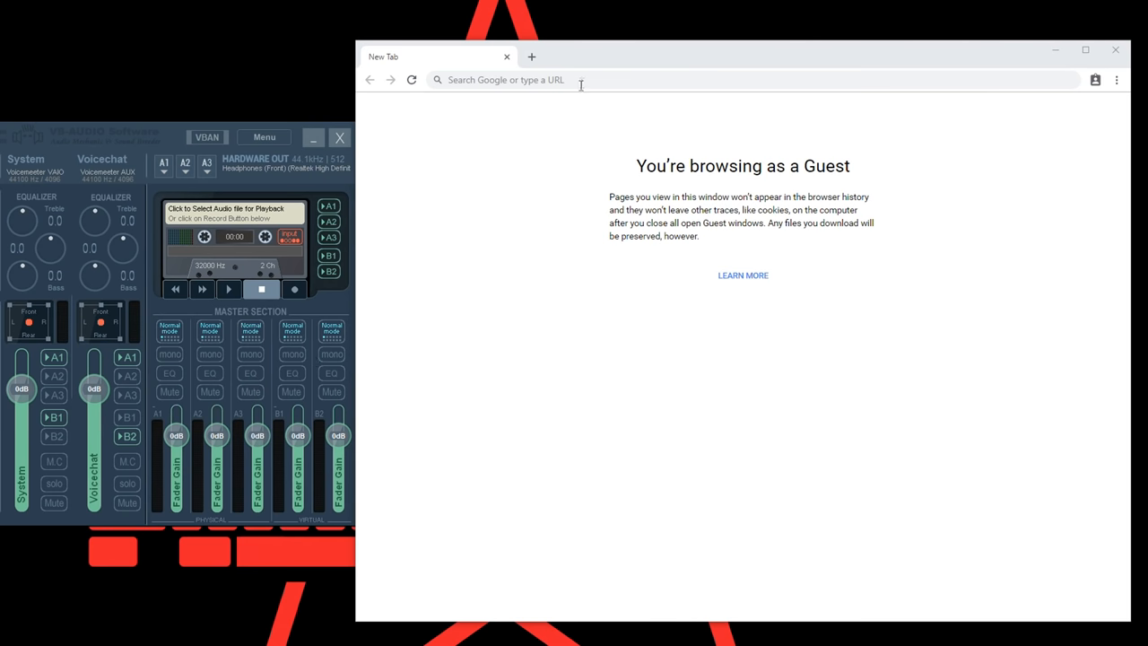
Go to youtube.com and search 'pubg erpl' to open a matching video.
{"action": "type", "text": "youtube.com"}
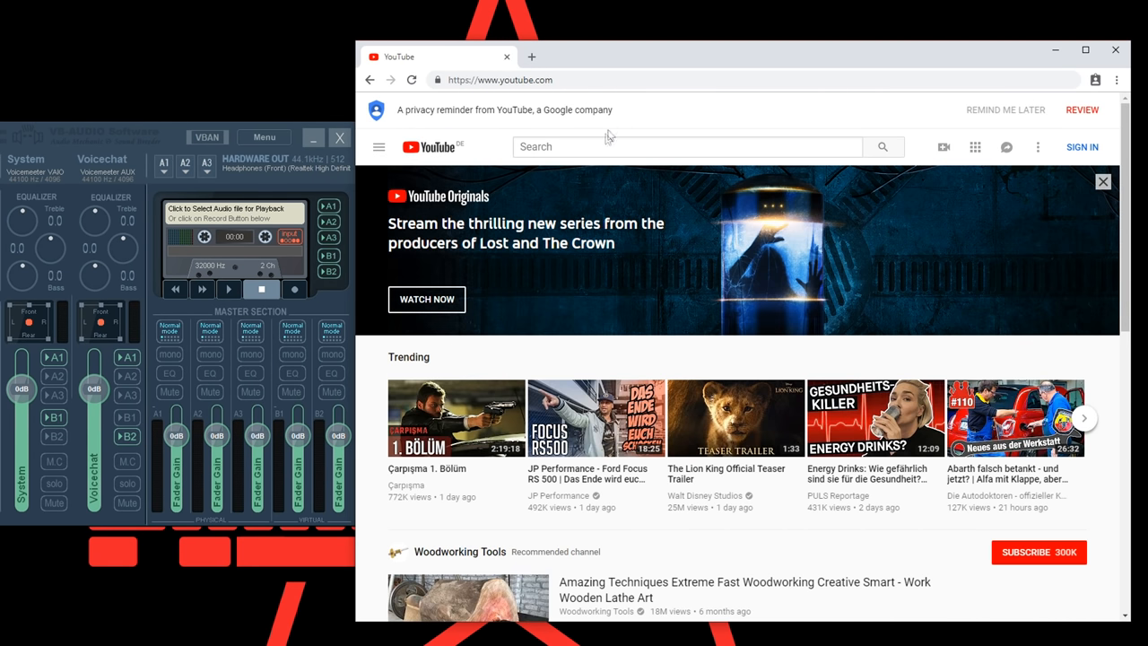
{"action": "type", "text": "pubg erpl"}
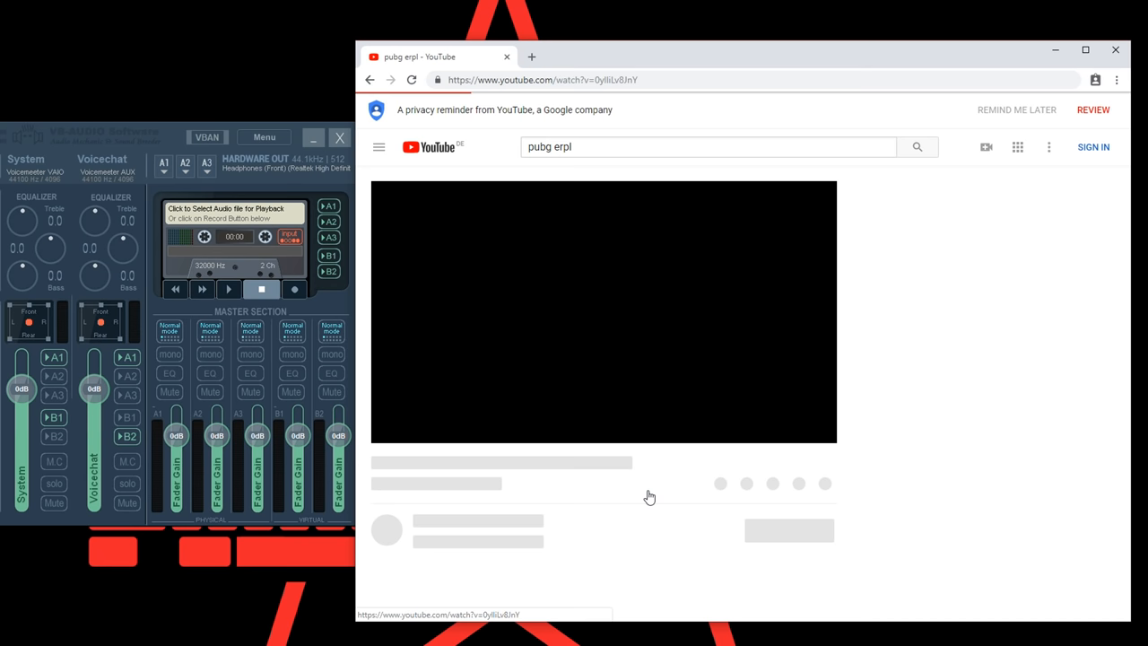
{"action": "mouse_move", "coordinate": [651, 496]}
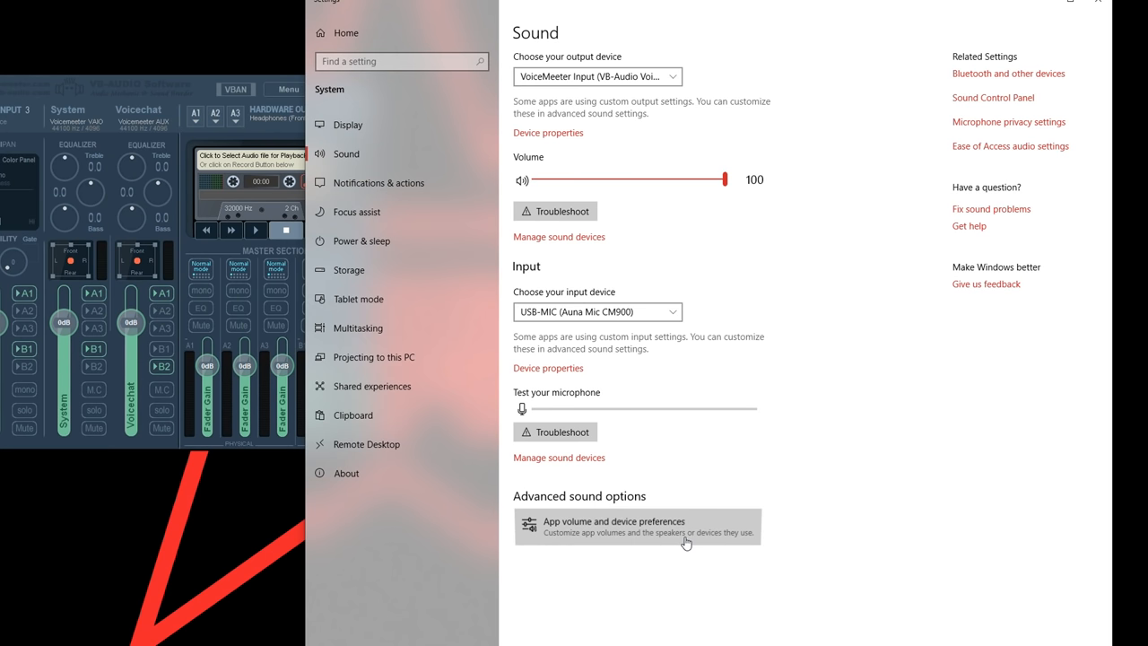
In App volume and device preferences, set PUBG's output to CABLE Input (VB-Audio Virtual Cable).
{"action": "left_click", "coordinate": [640, 526]}
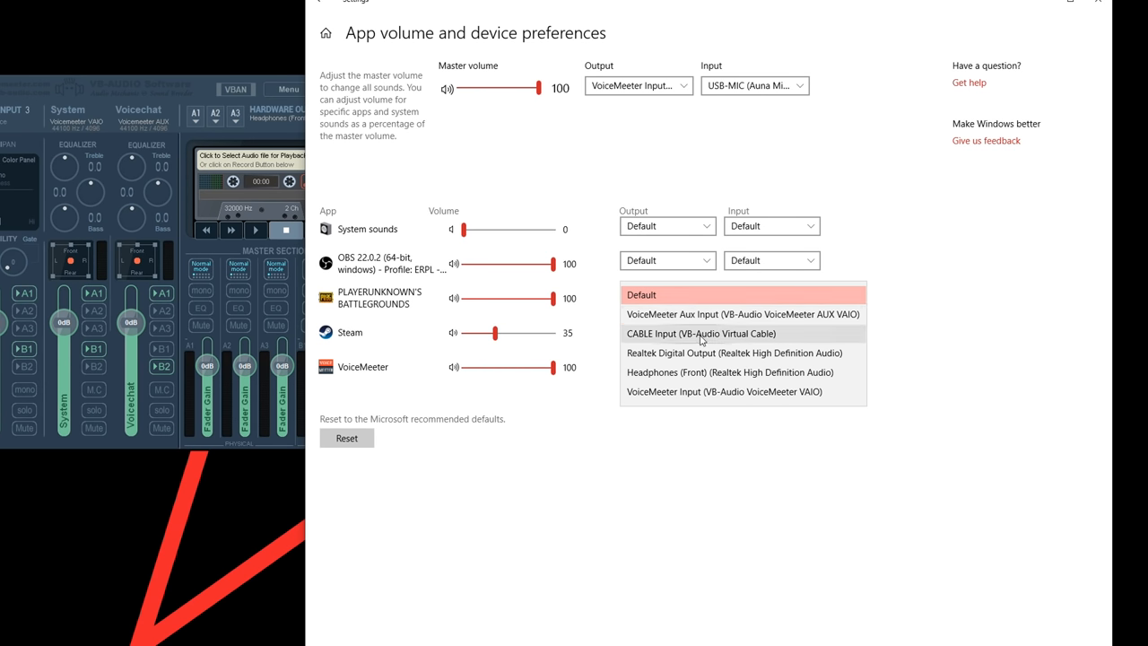
{"action": "left_click", "coordinate": [680, 334]}
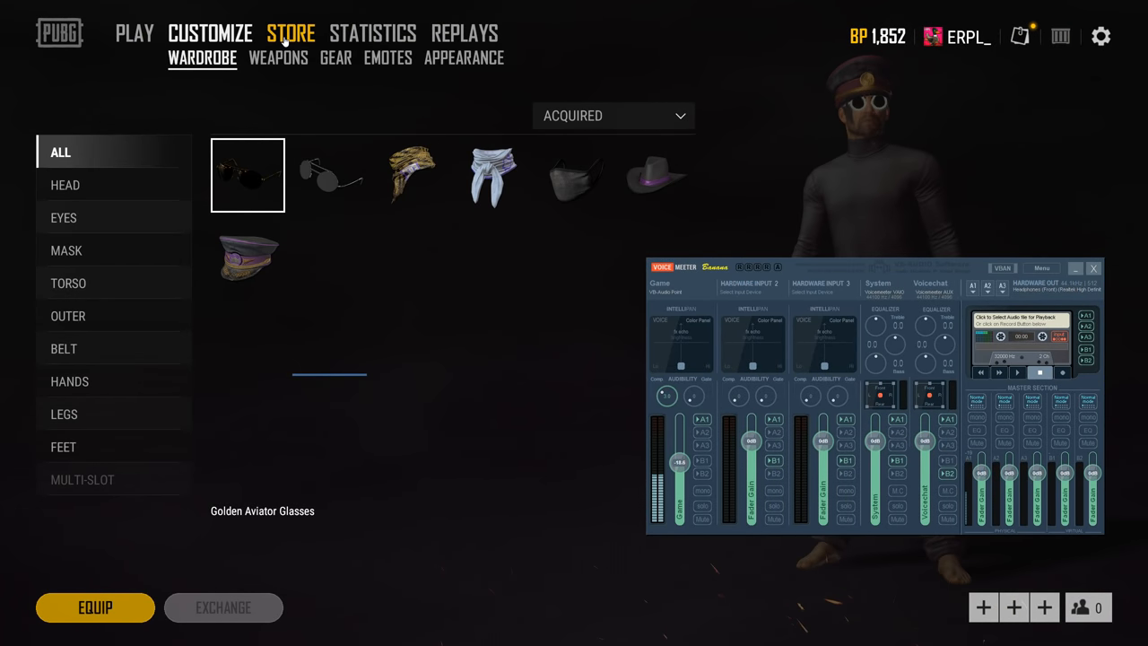
Switch from PUBG's wardrobe to the STATISTICS career page.
{"action": "left_click", "coordinate": [375, 33]}
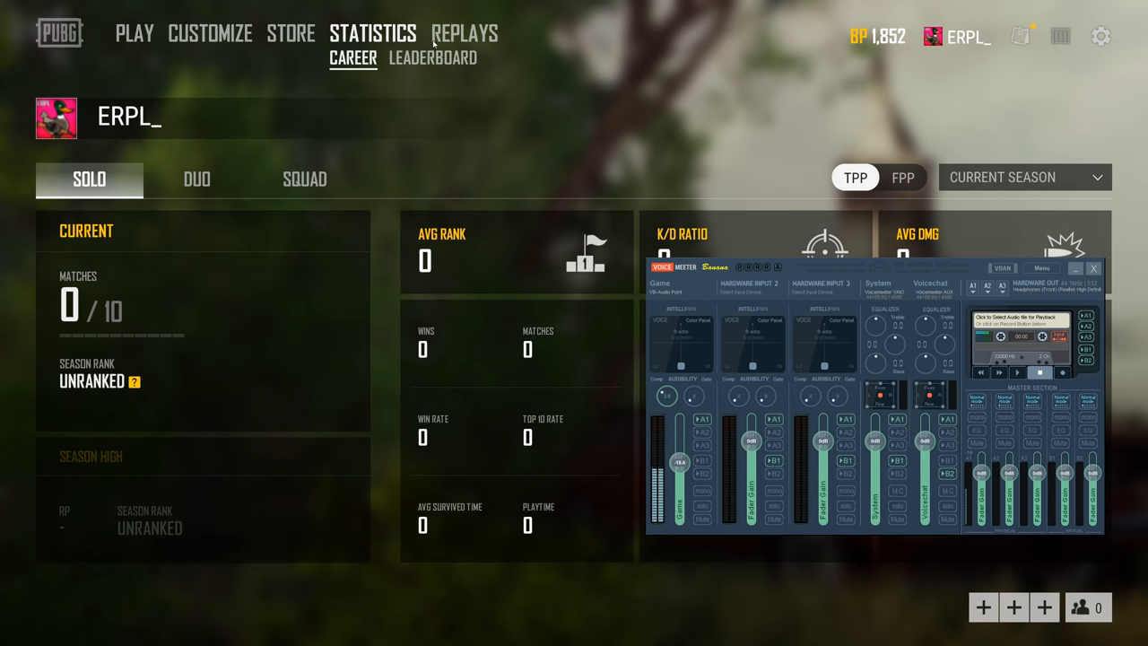
{"action": "left_click", "coordinate": [468, 34]}
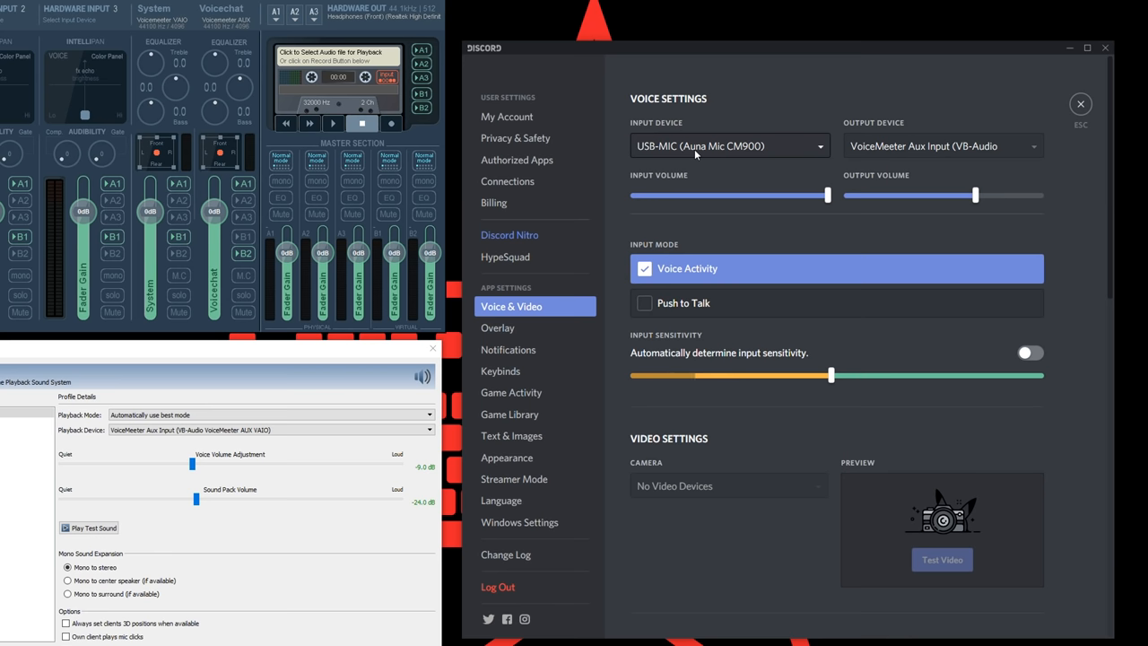
Keep USB-MIC as Discord's input device, with VoiceMeeter Aux Input as output.
{"action": "left_click", "coordinate": [731, 145]}
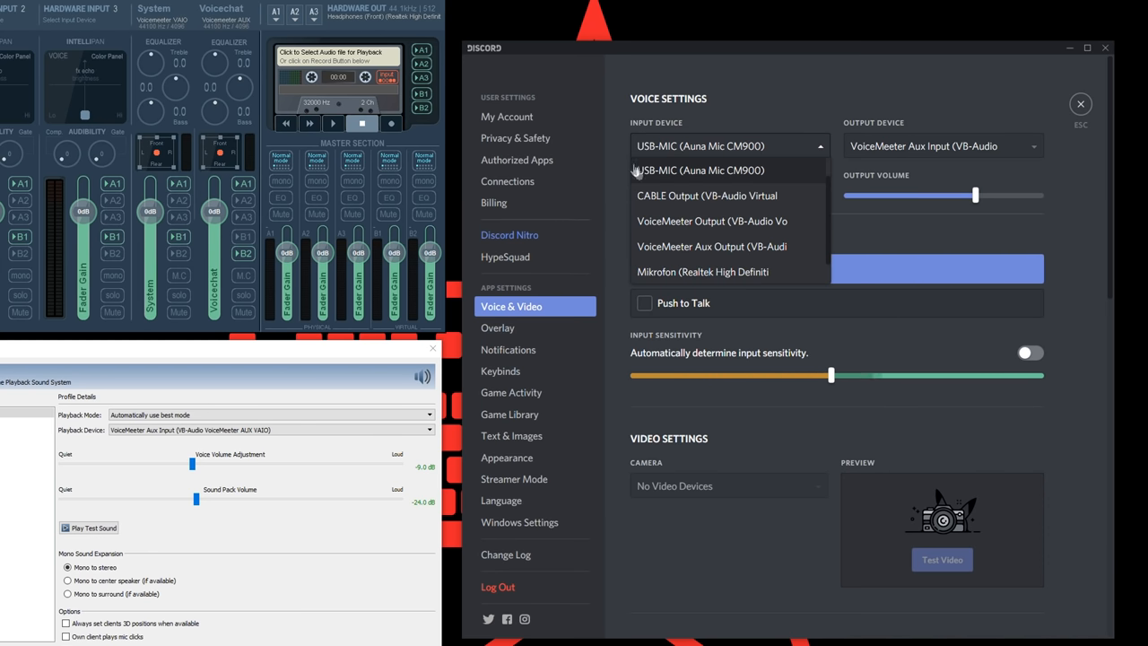
{"action": "left_click", "coordinate": [699, 170]}
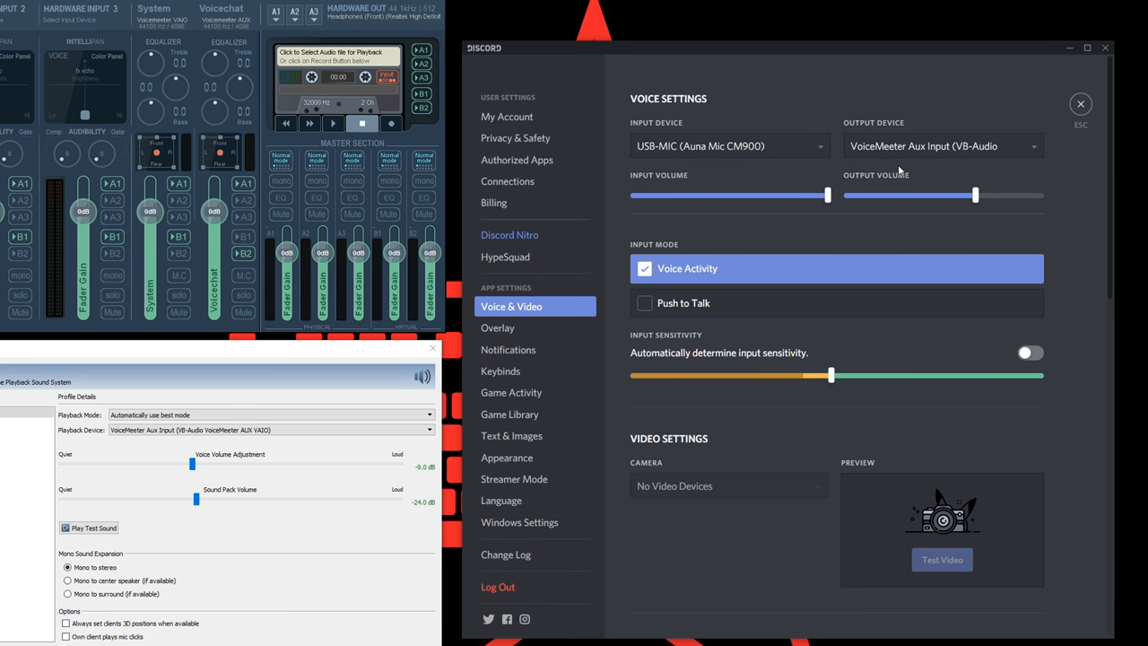
{"action": "mouse_move", "coordinate": [916, 86]}
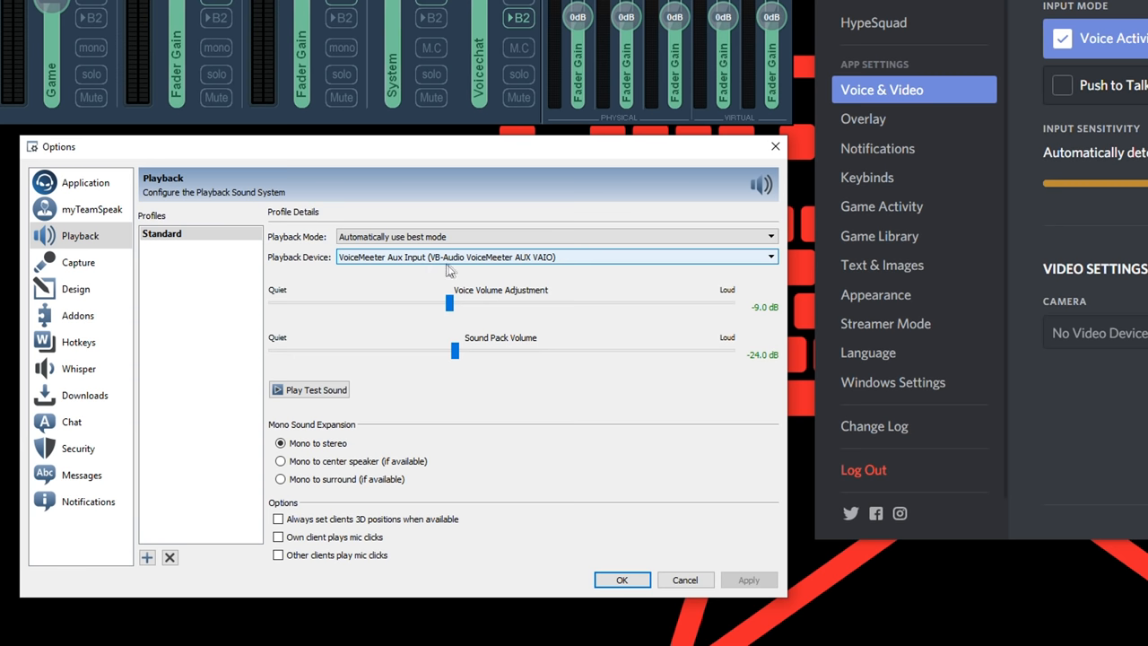
Confirm TeamSpeak playback on VoiceMeeter Aux Input and capture from USB-MIC, then close Options with OK.
{"action": "left_click", "coordinate": [78, 262]}
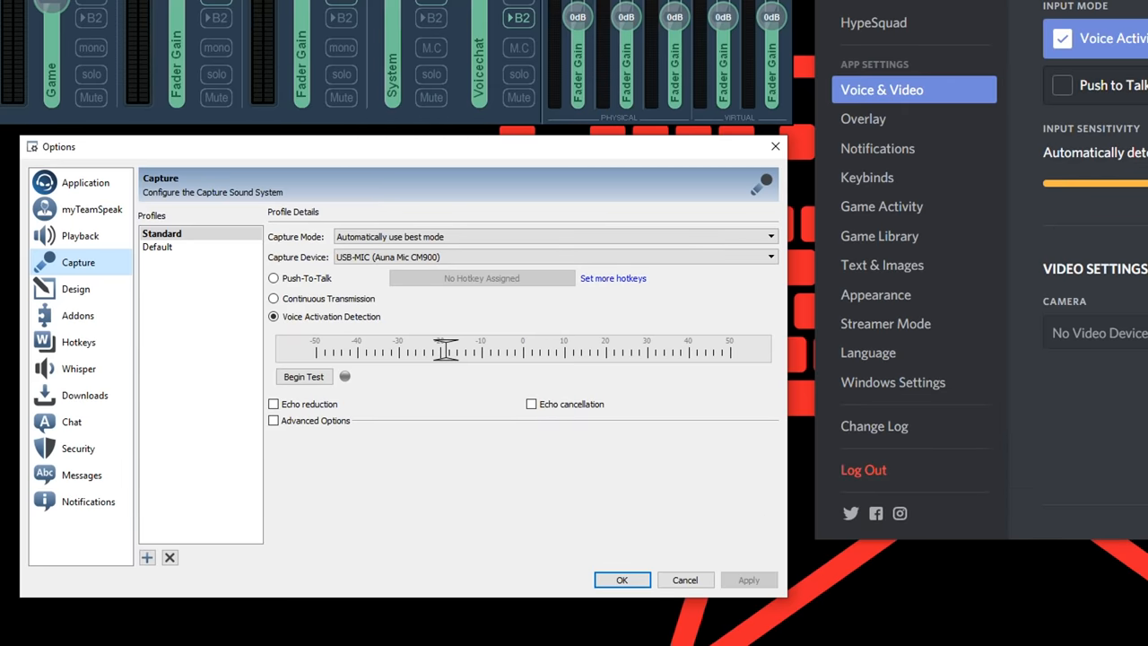
{"action": "left_click", "coordinate": [622, 579]}
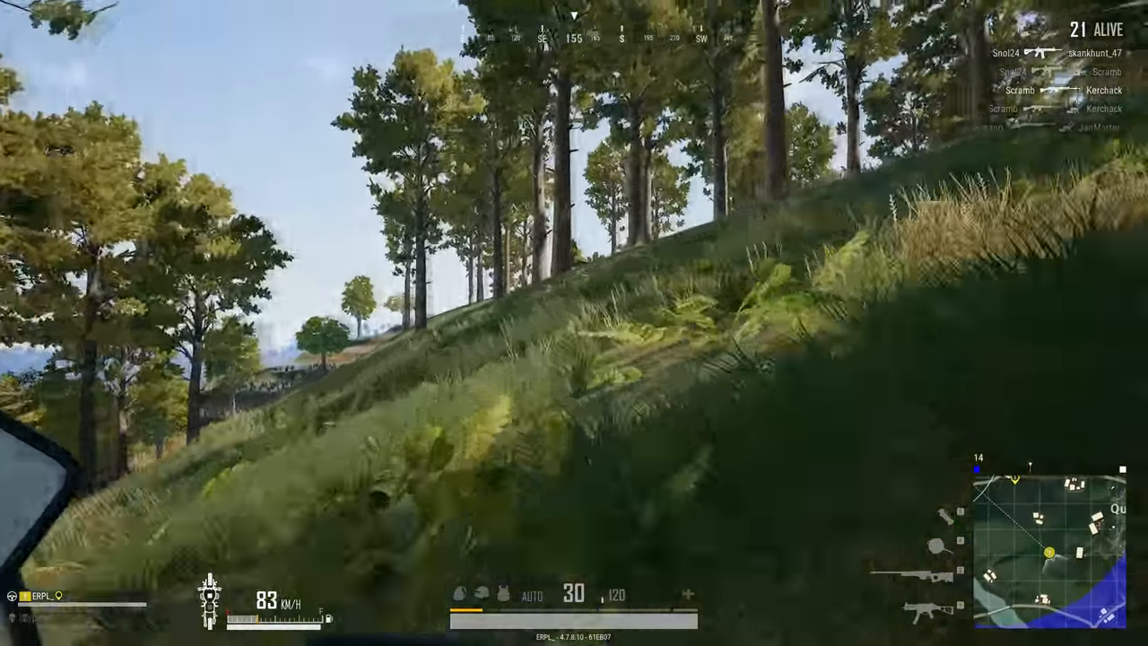